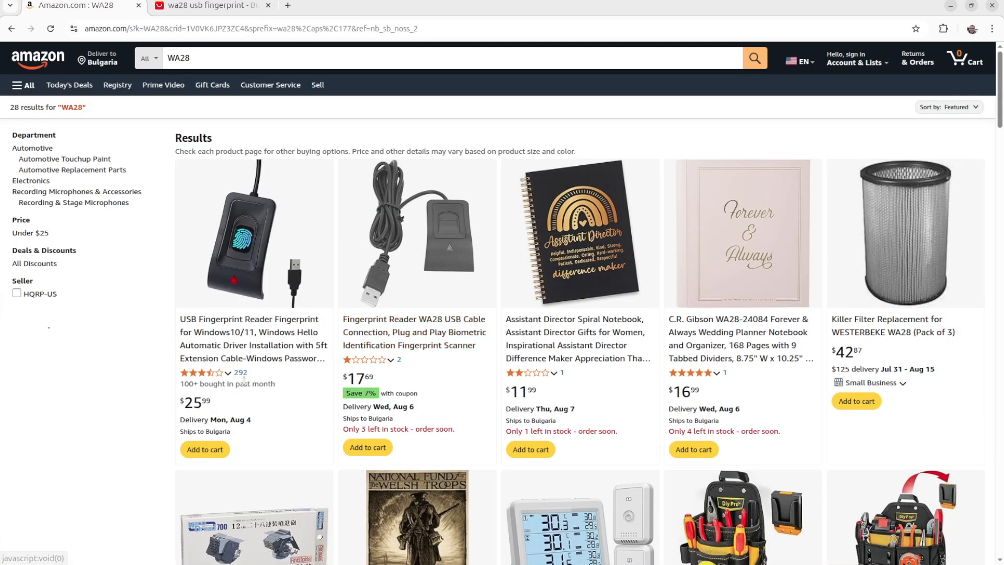
# View the first USB Fingerprint Reader listing's photos and 3.4-star rating breakdown, then move to AliExpress results.
pyautogui.click(363, 358)
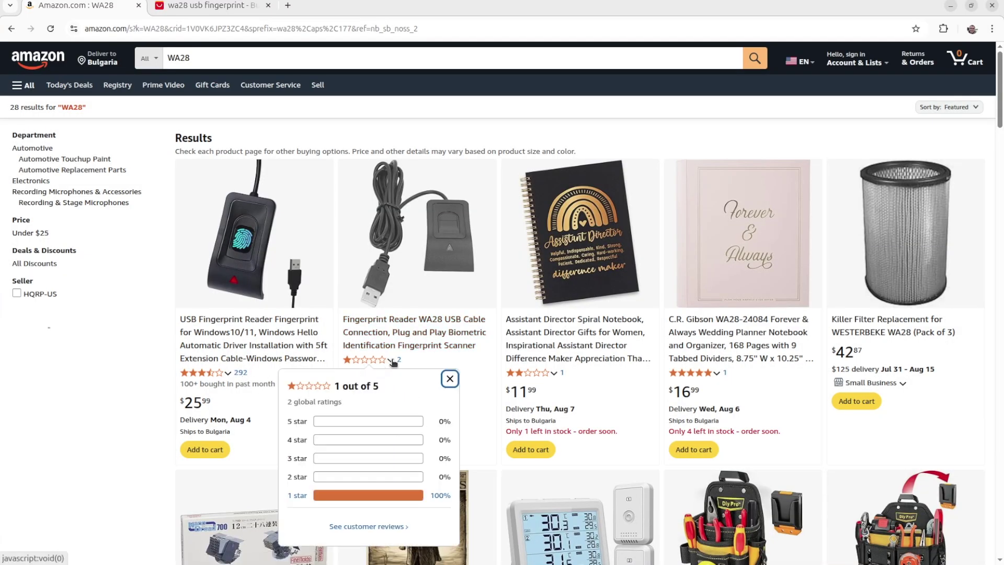
pyautogui.click(450, 379)
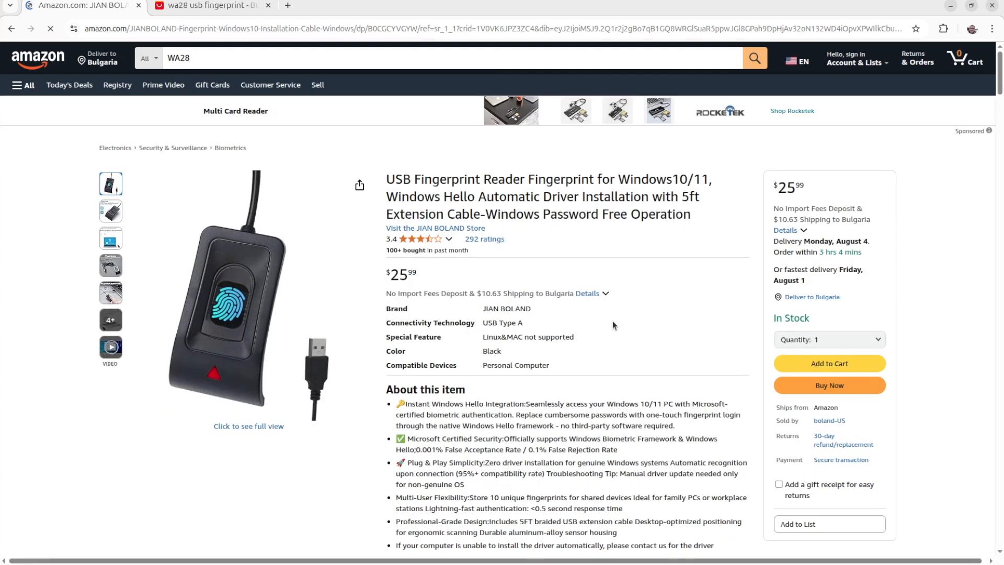
pyautogui.click(110, 265)
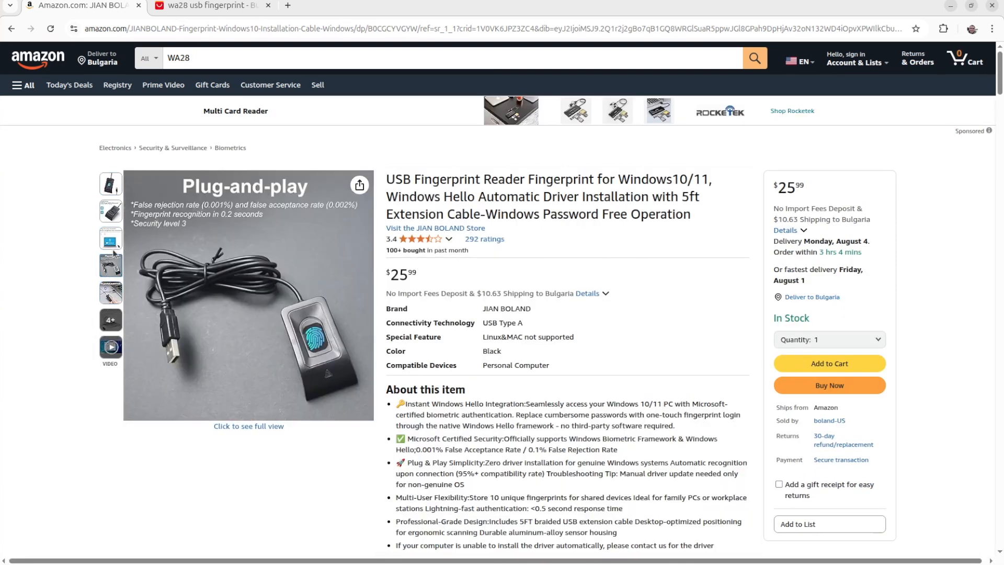
pyautogui.click(110, 237)
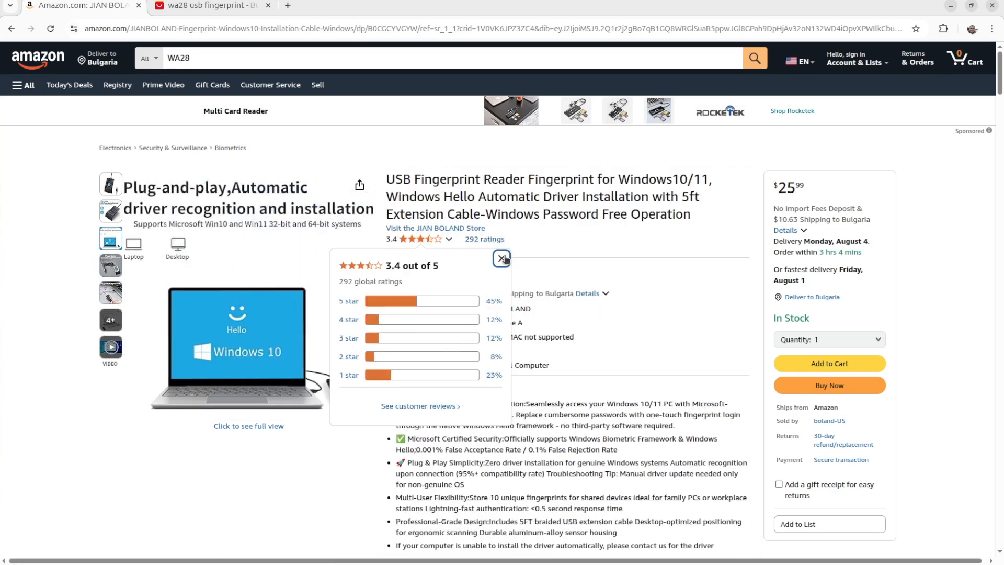
pyautogui.click(503, 258)
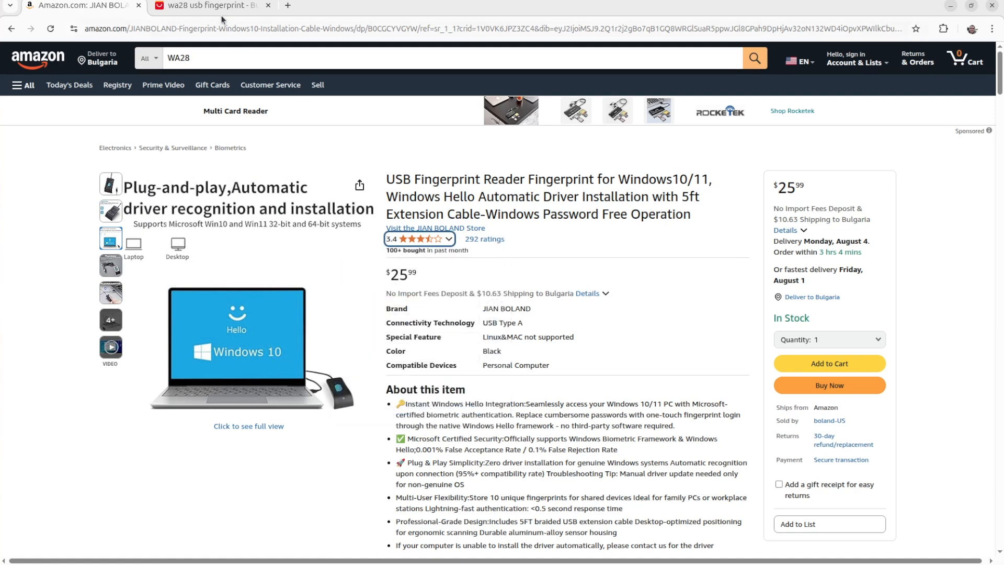
pyautogui.click(211, 5)
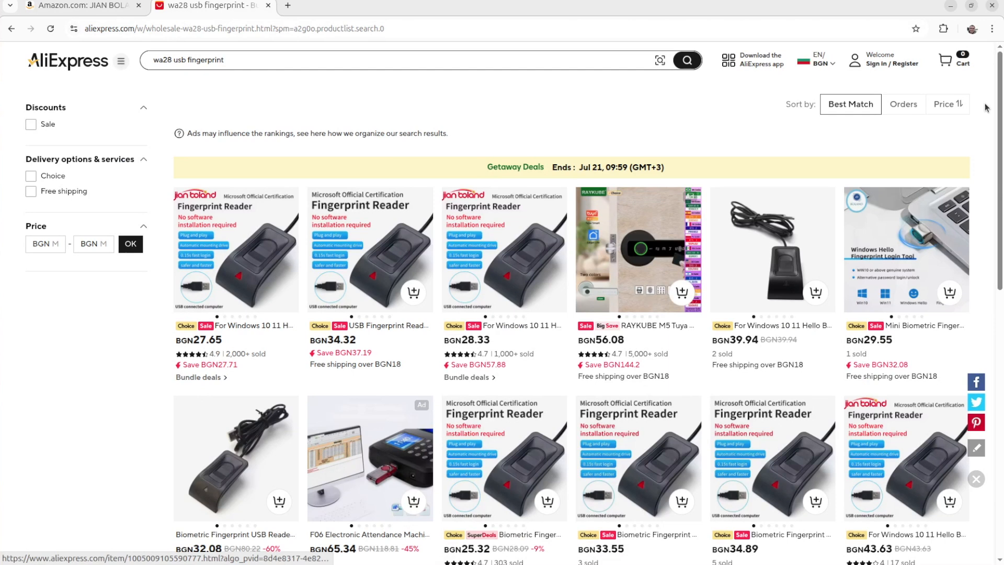
pyautogui.scroll(-3)
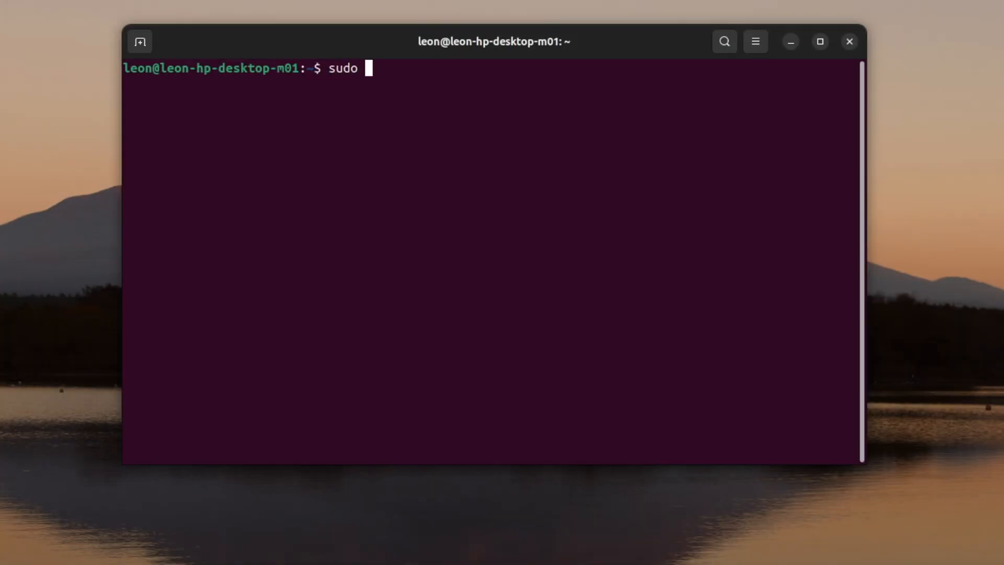
# Run sudo apt update, then sudo apt install fprintd libpam-fprintd, both reported already newest.
pyautogui.write('apt update')
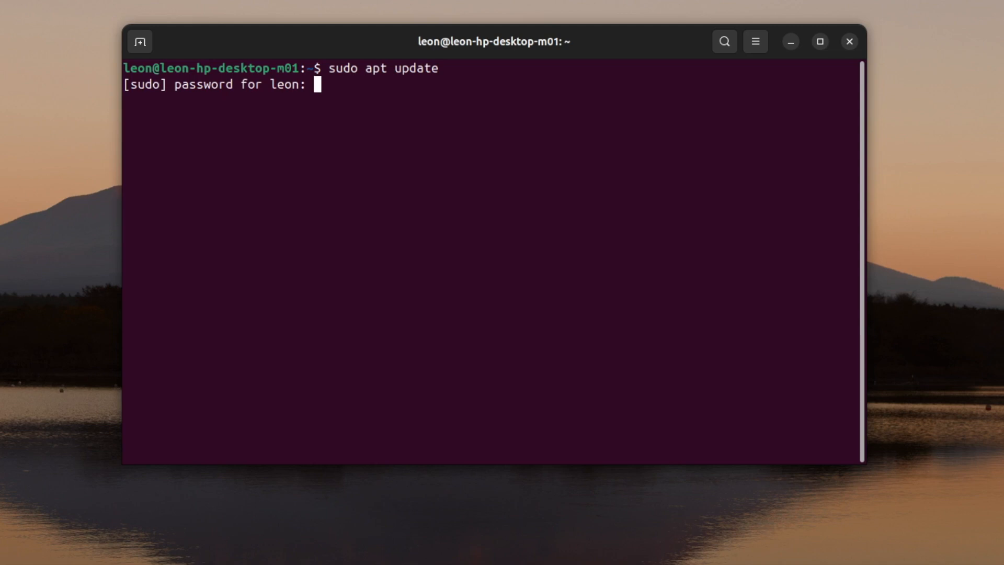
pyautogui.press('Return')
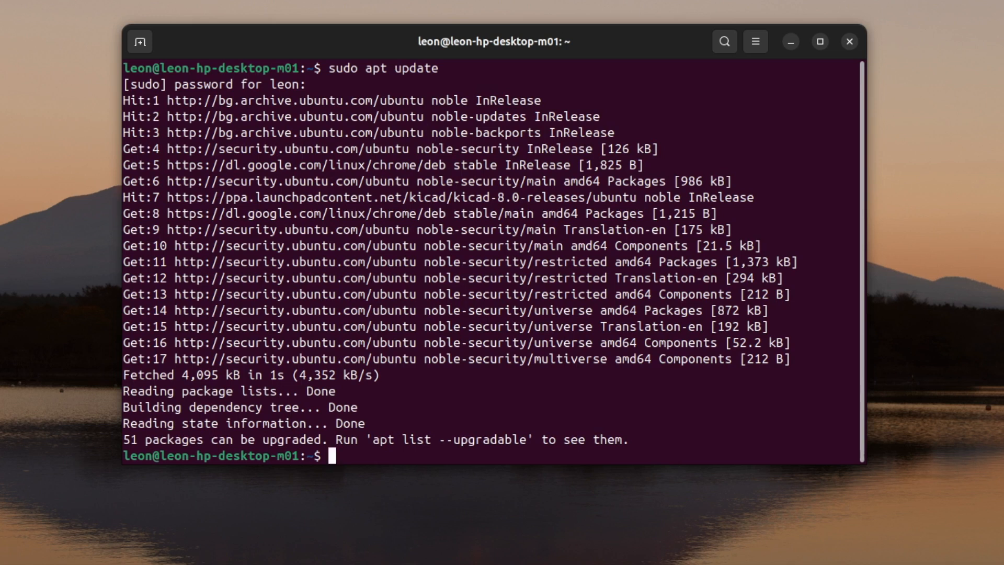
pyautogui.write('sudo apt')
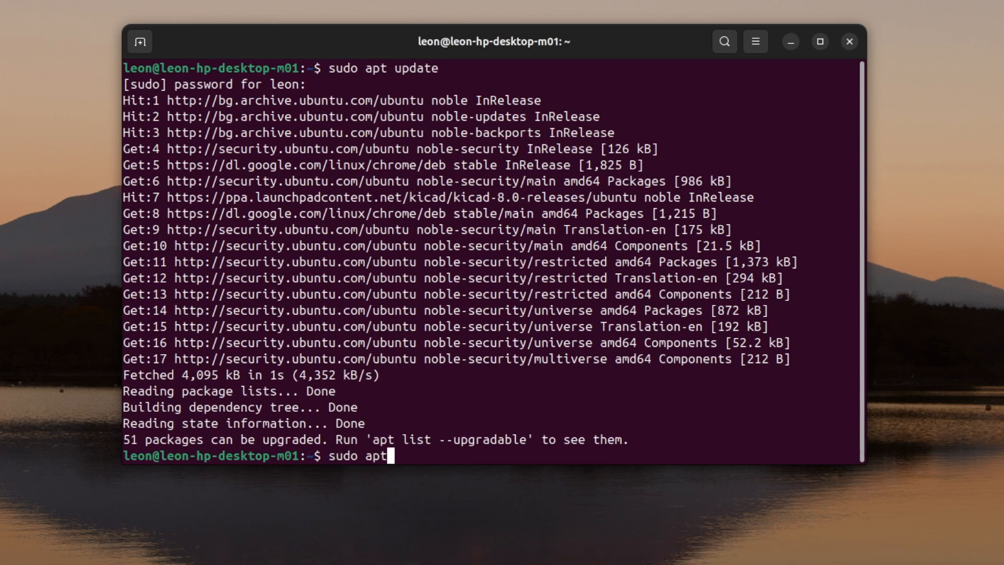
pyautogui.write('install')
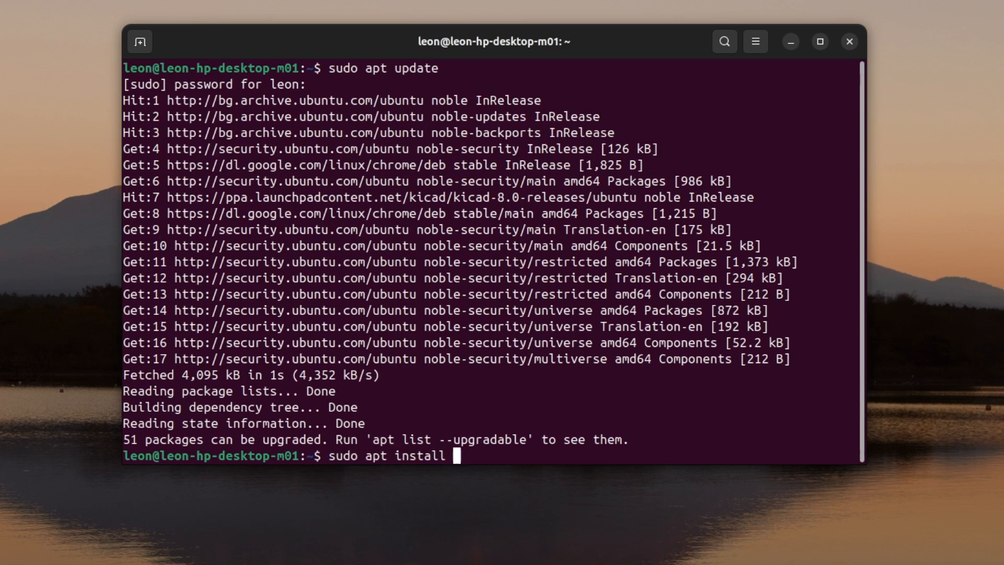
pyautogui.write('fprintd')
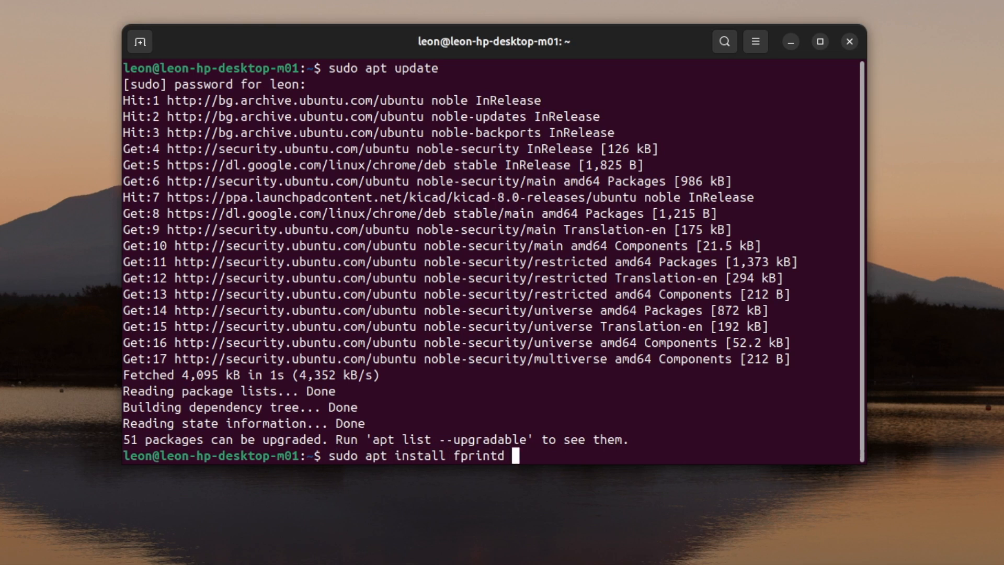
pyautogui.write('libpam-fpr')
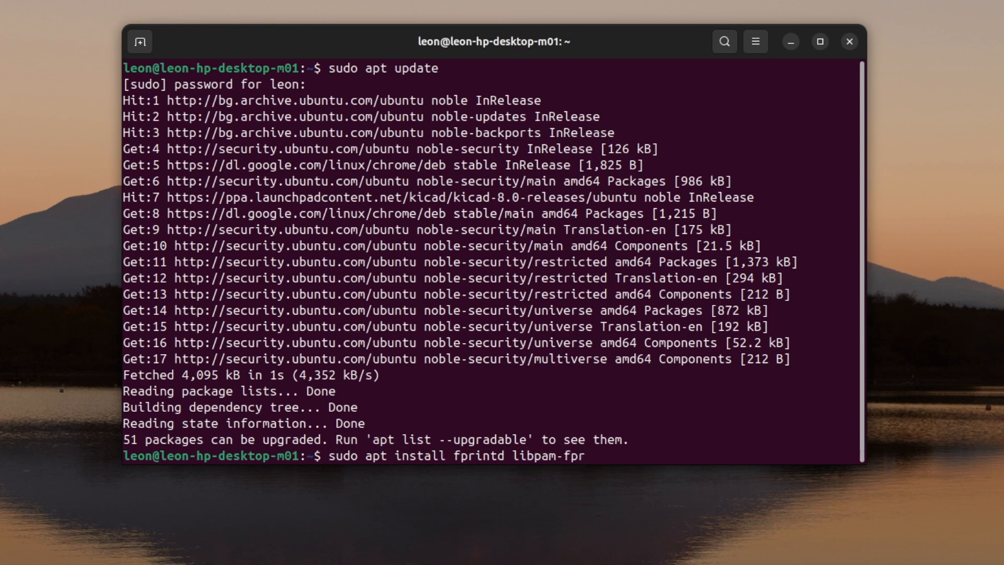
pyautogui.press('Return')
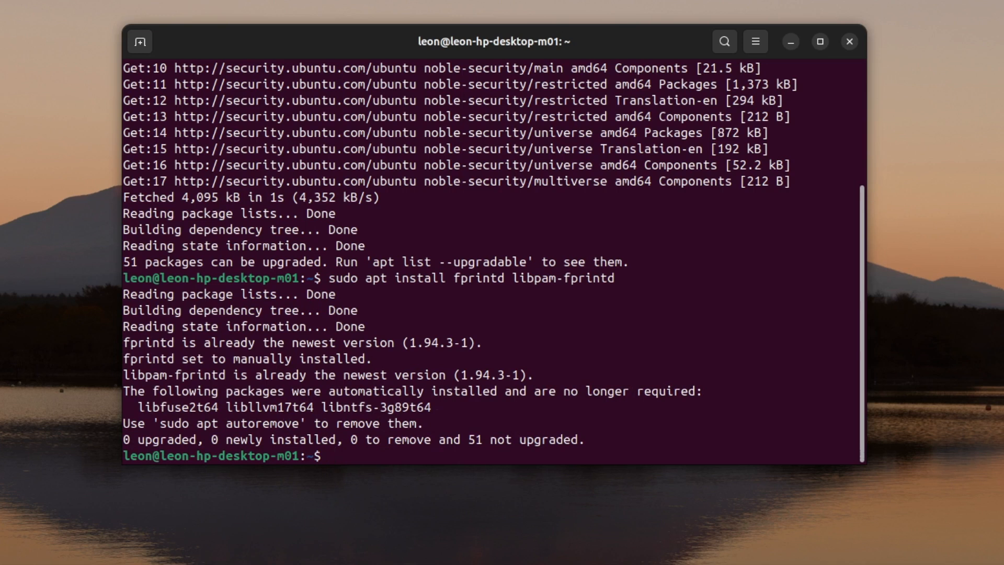
# Run fprintd-enroll, which finds no fingerprint devices.
pyautogui.write('fr')
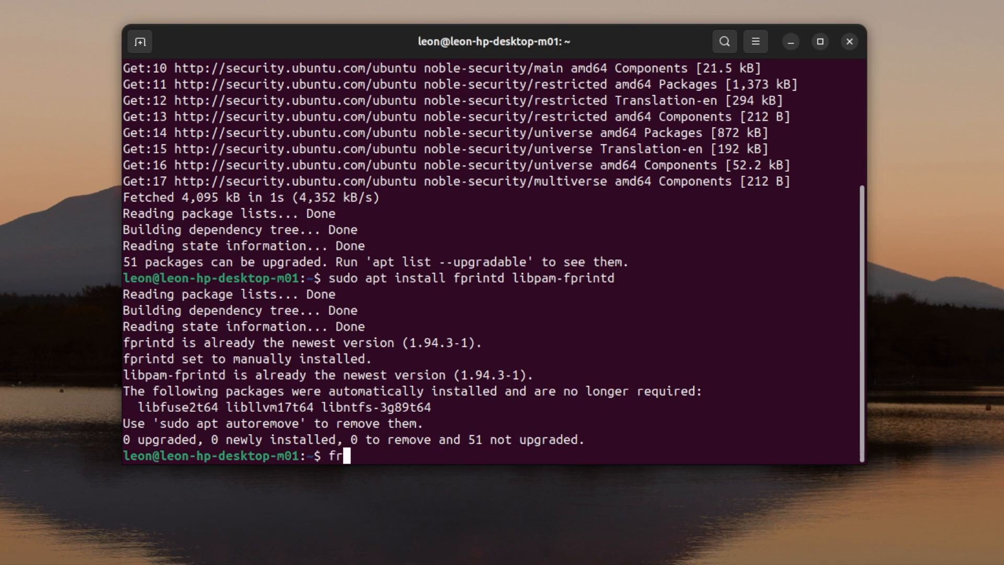
pyautogui.write('printd-enroll')
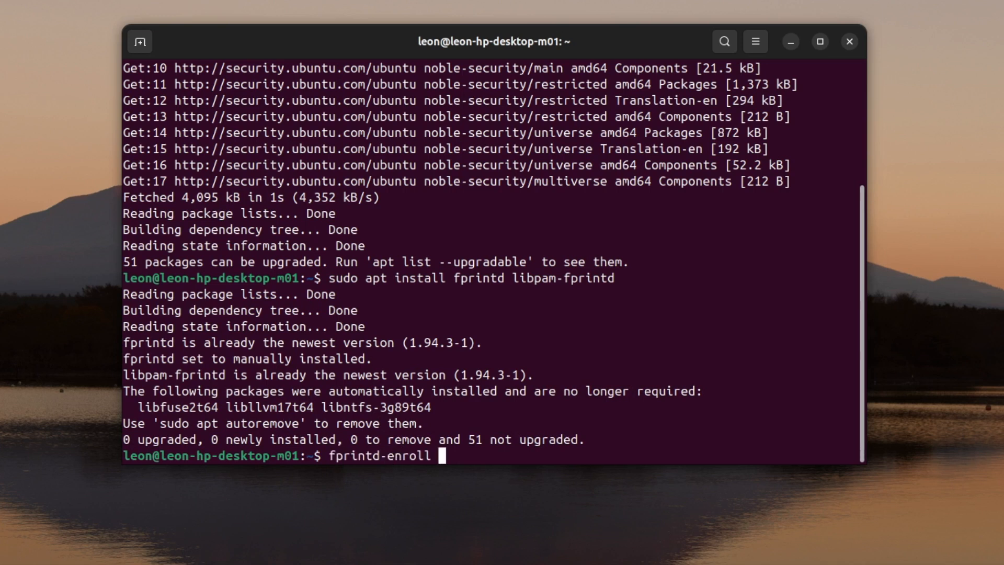
pyautogui.press('Return')
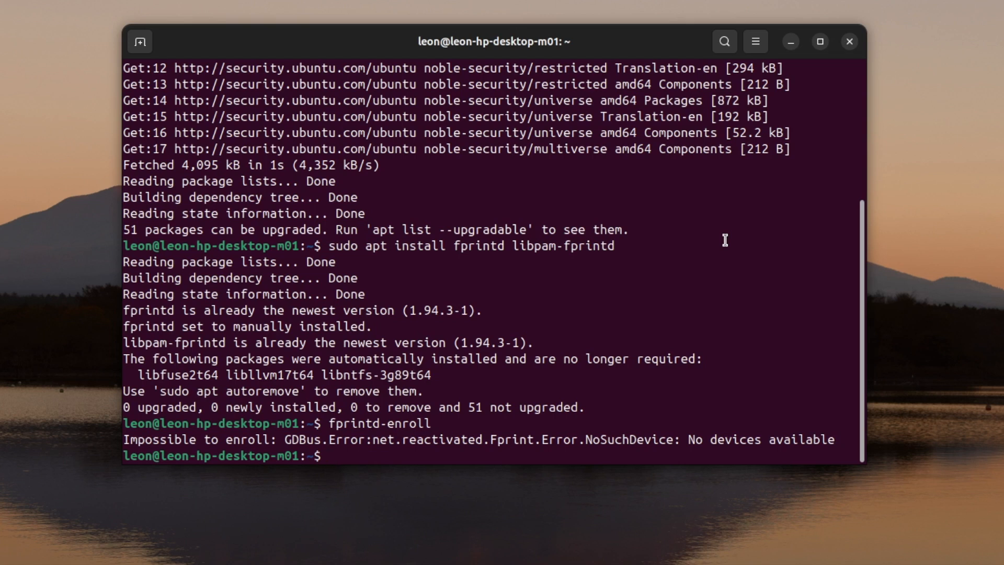
# List USB devices with lsusb and copy the Chipsailing CS9711 chip name.
pyautogui.write('lsu')
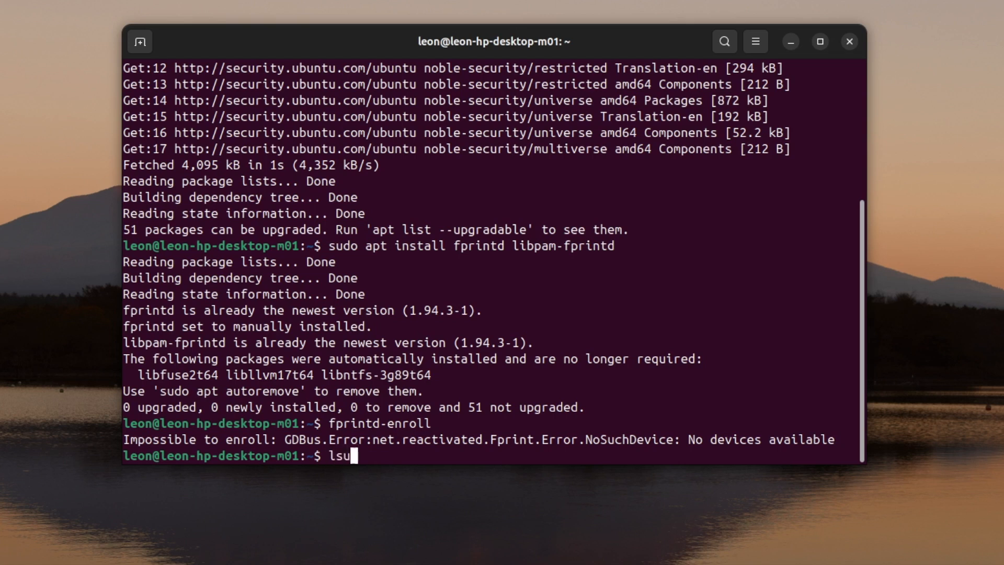
pyautogui.press('Return')
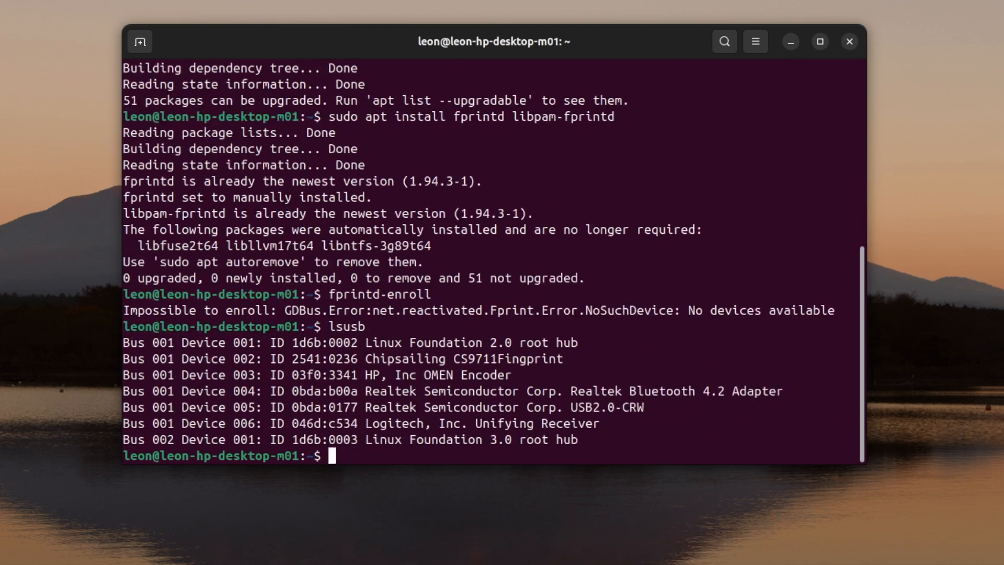
pyautogui.moveTo(558, 364)
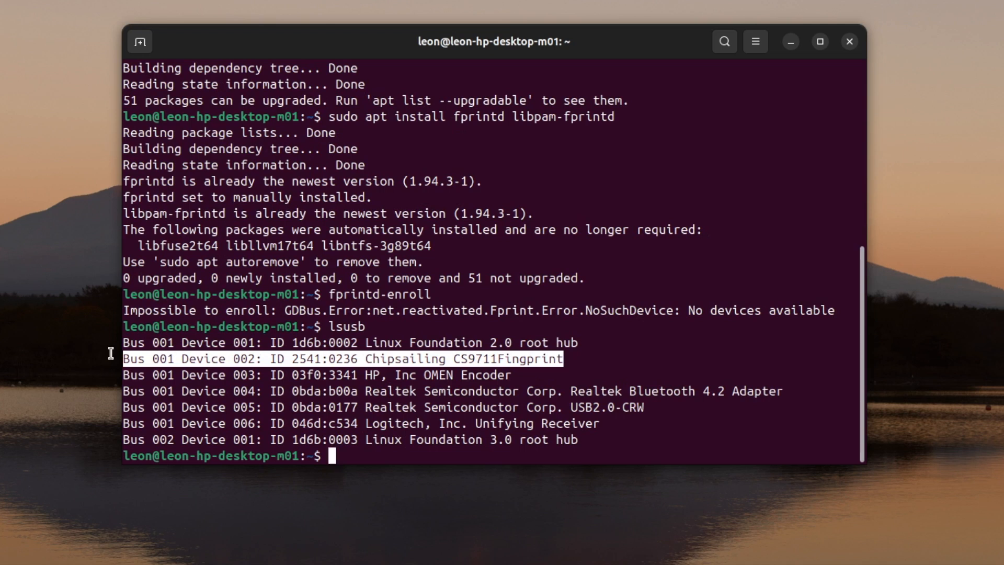
pyautogui.doubleClick(469, 359)
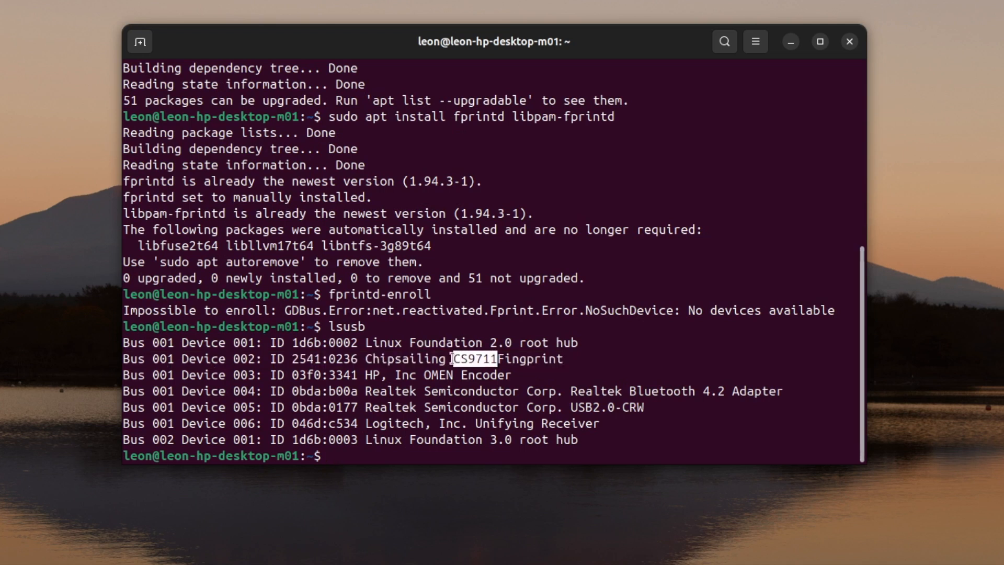
pyautogui.rightClick(474, 359)
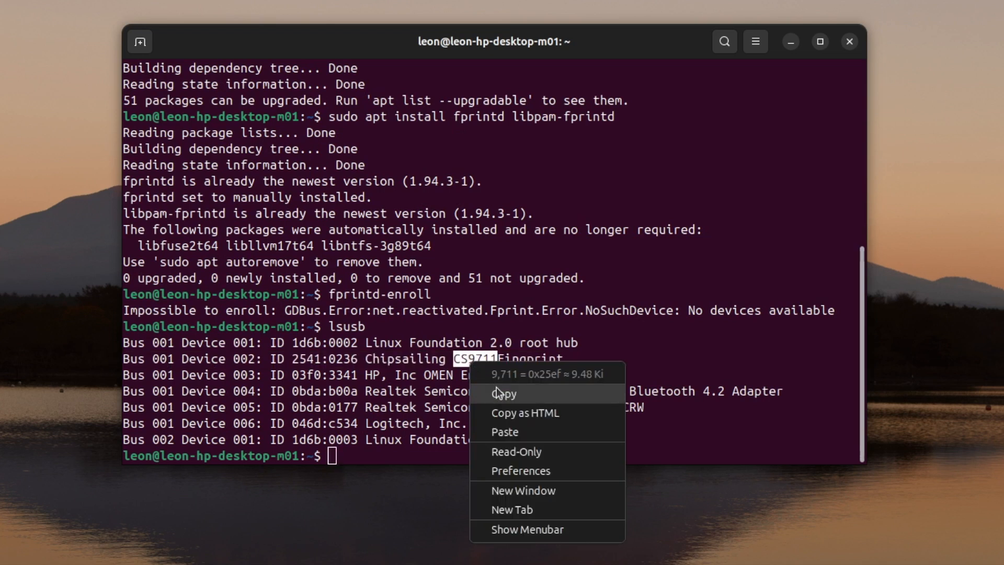
pyautogui.click(643, 366)
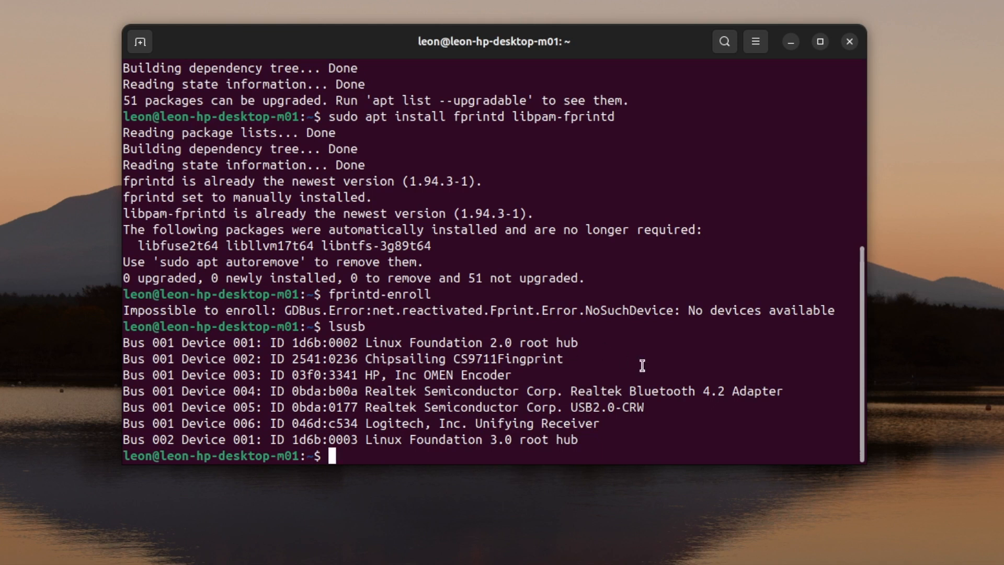
# Search the kernel log with sudo dmesg | grep 9711, then rerun dmesg | grep usb with sudo.
pyautogui.write('s')
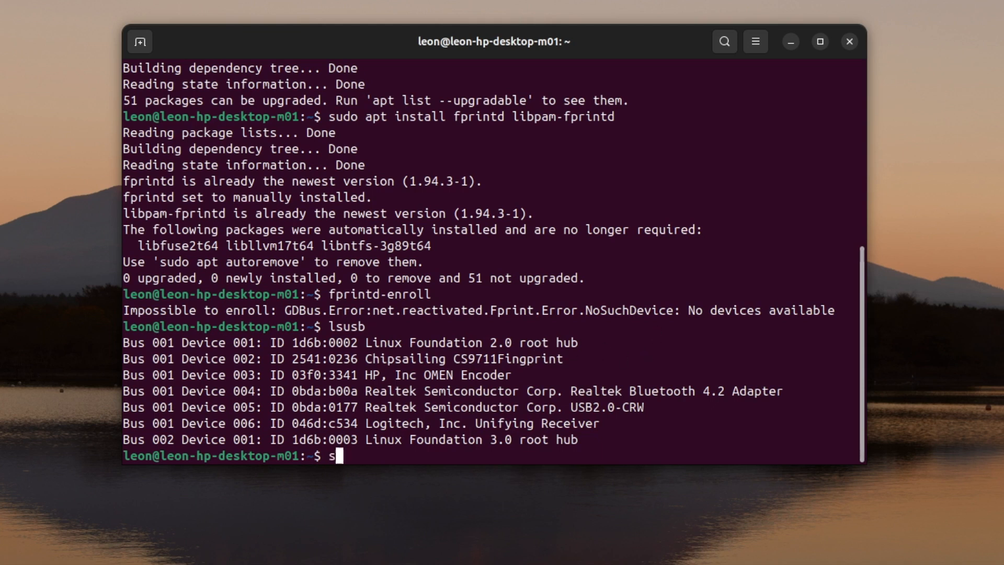
pyautogui.write('udo dmesg |')
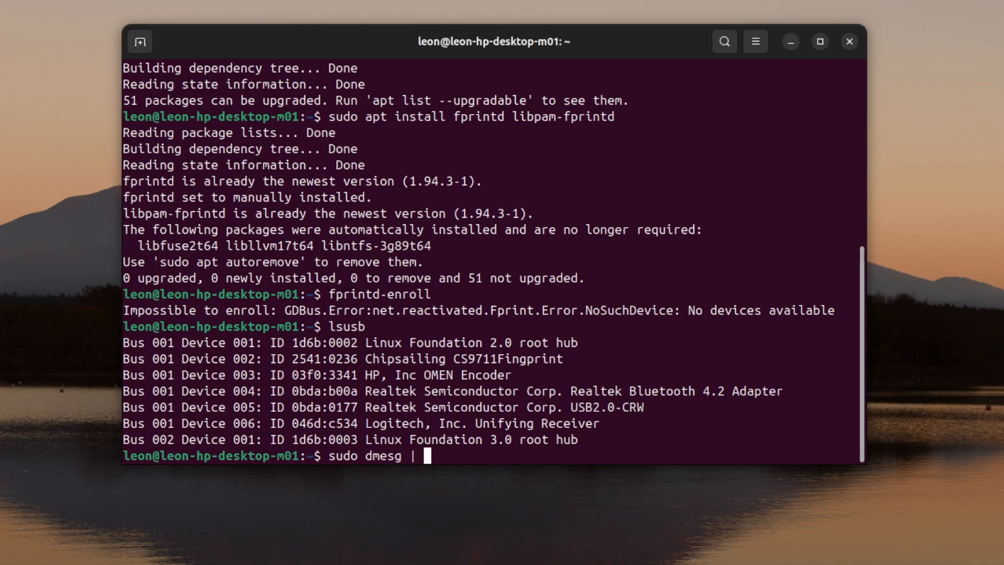
pyautogui.write('grep')
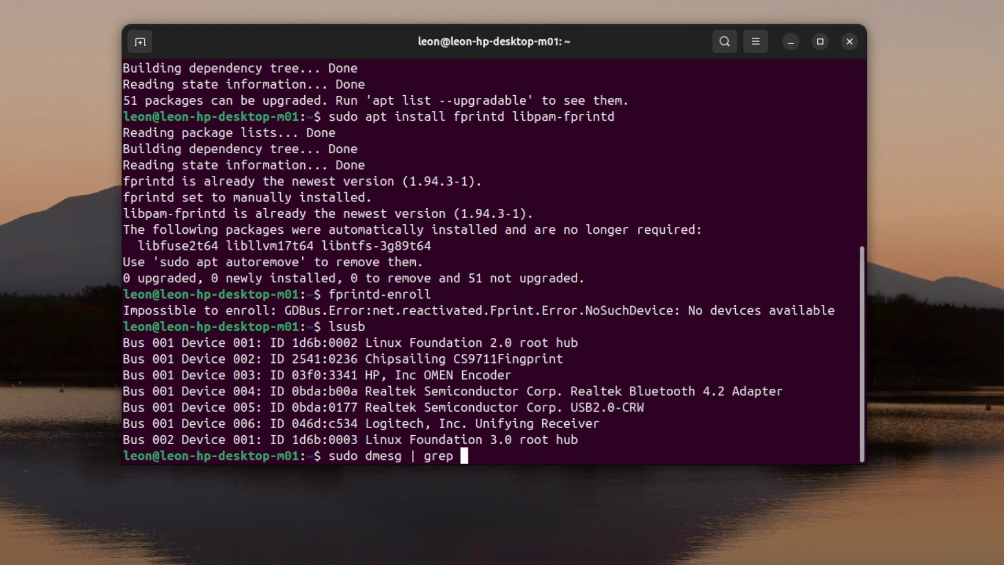
pyautogui.write('9711')
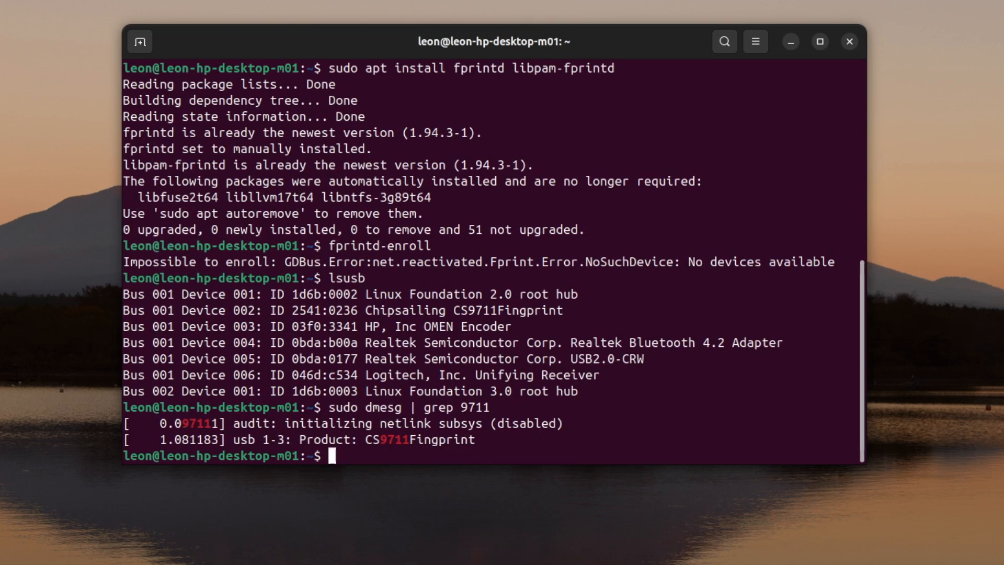
pyautogui.write('dme')
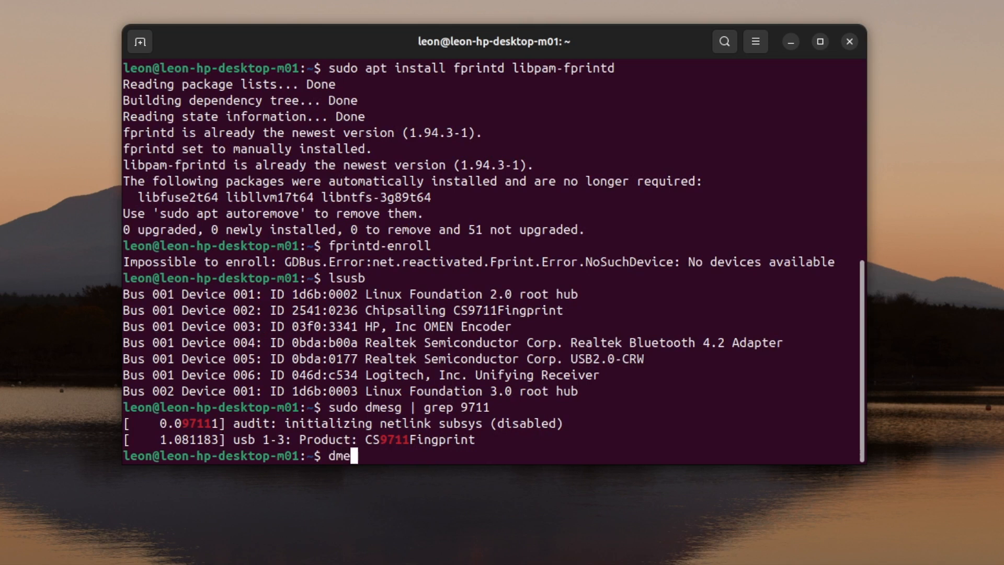
pyautogui.write('sg | grep usb')
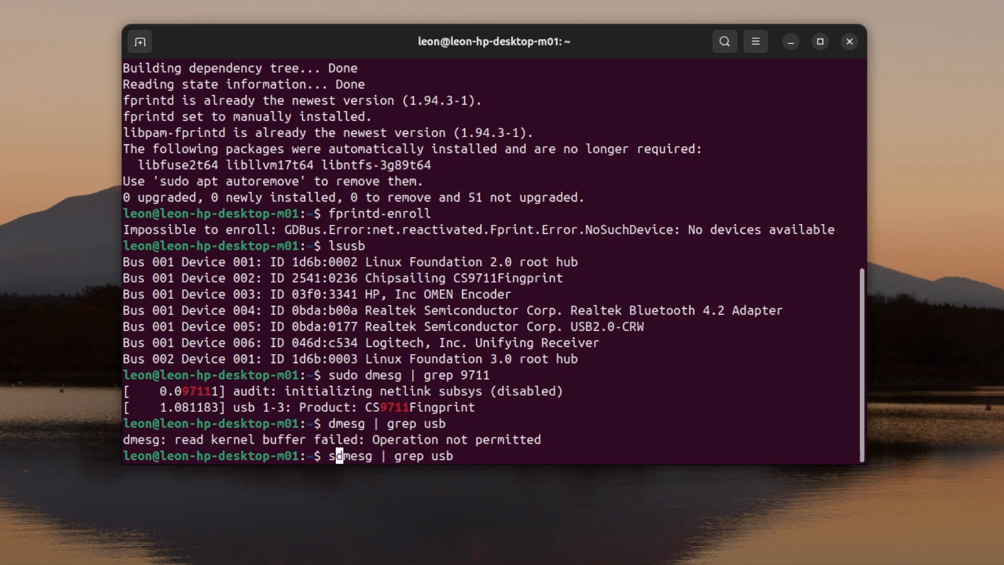
pyautogui.press('Return')
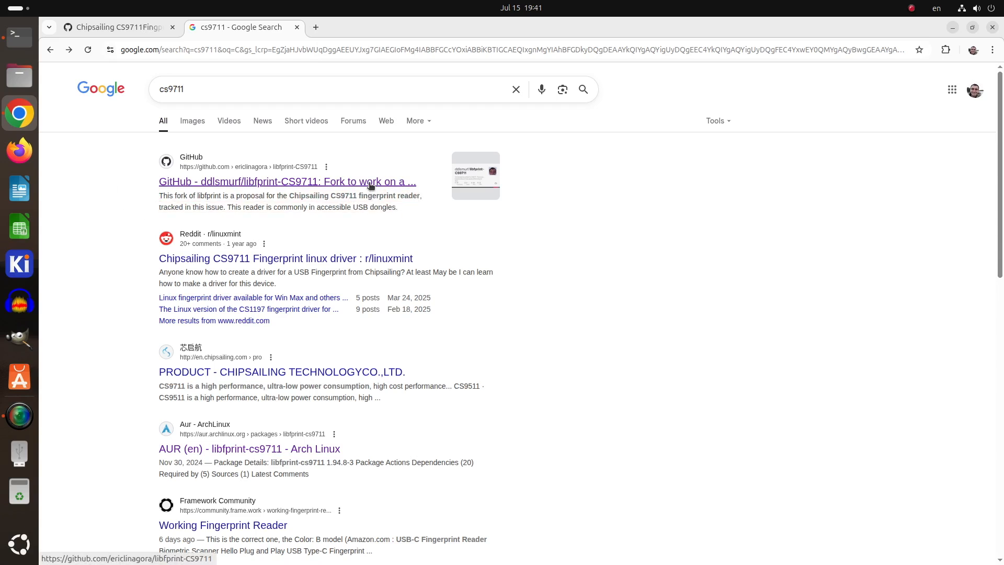
# Open the ddlsmurf/libfprint-CS9711 GitHub result from the cs9711 search.
pyautogui.click(287, 181)
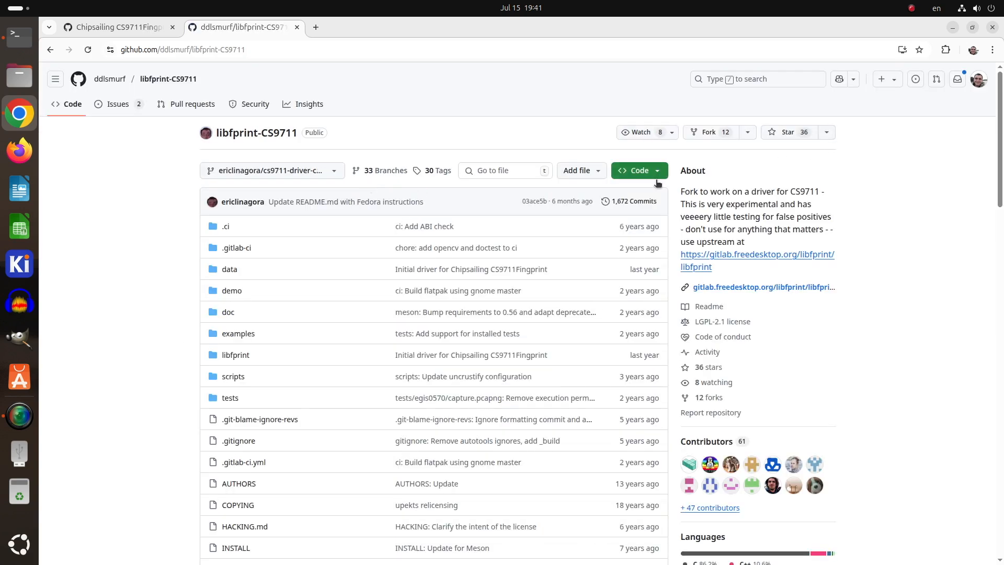
pyautogui.moveTo(686, 267)
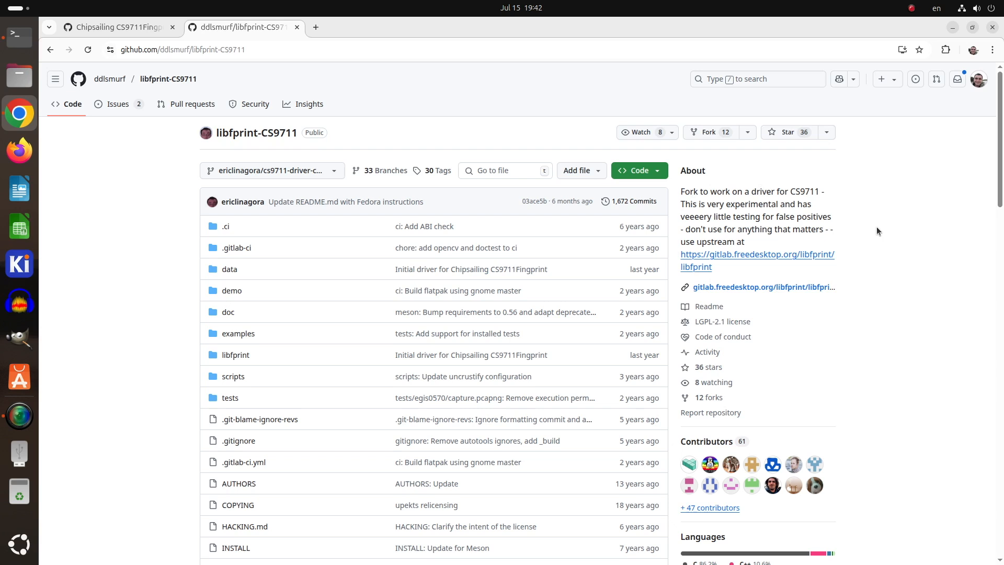
pyautogui.moveTo(879, 232)
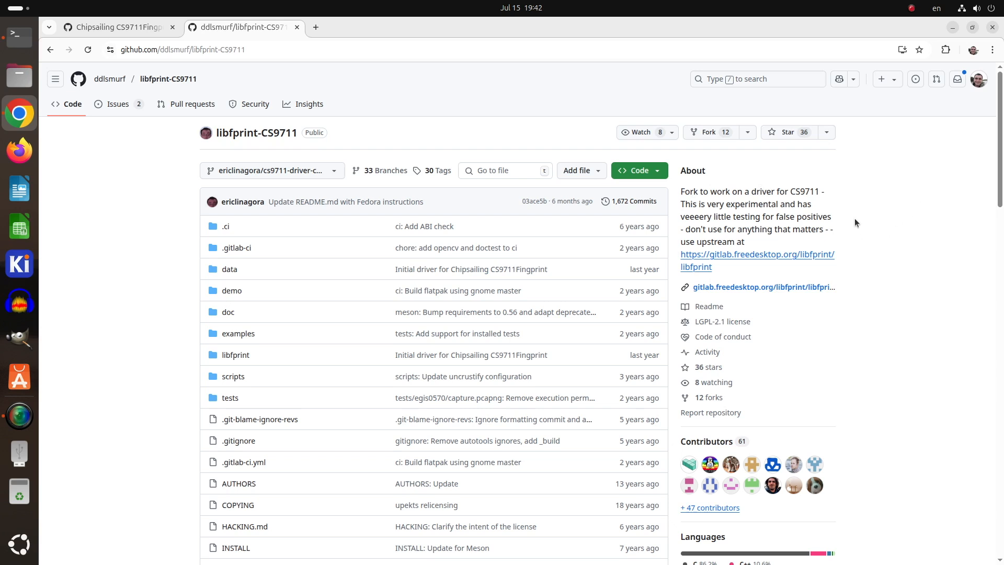
# Scroll the repository page down to the README on Chipsailing CS9711 support.
pyautogui.scroll(-3)
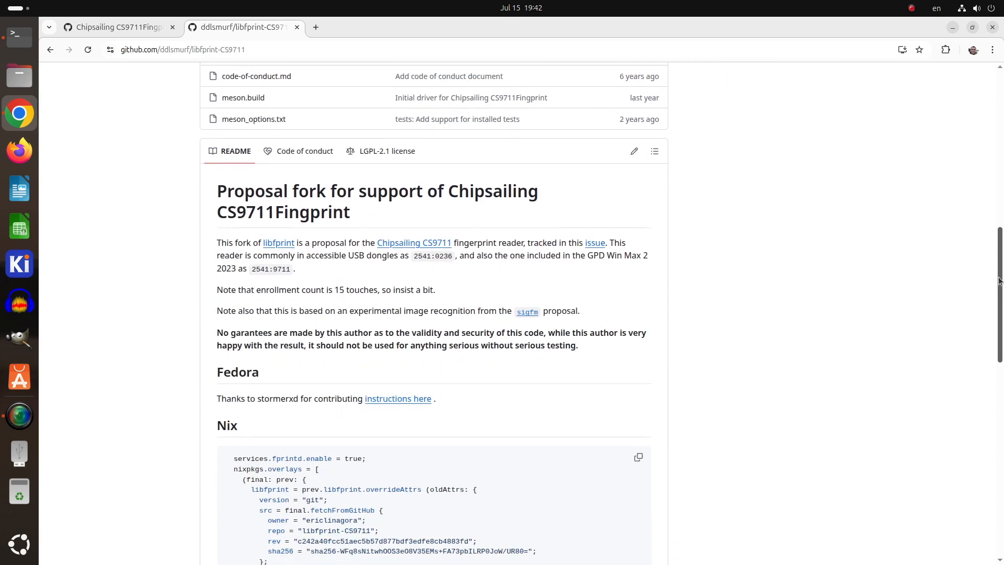
pyautogui.moveTo(414, 243)
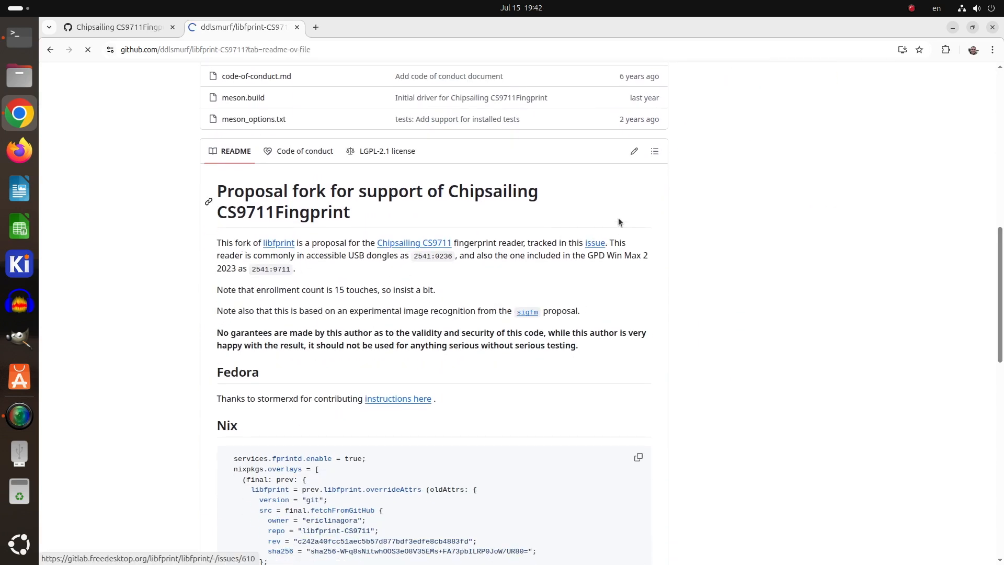
# Read upstream GitLab issue #610 comments down to the KDE lock-screen workaround, then go back.
pyautogui.click(595, 244)
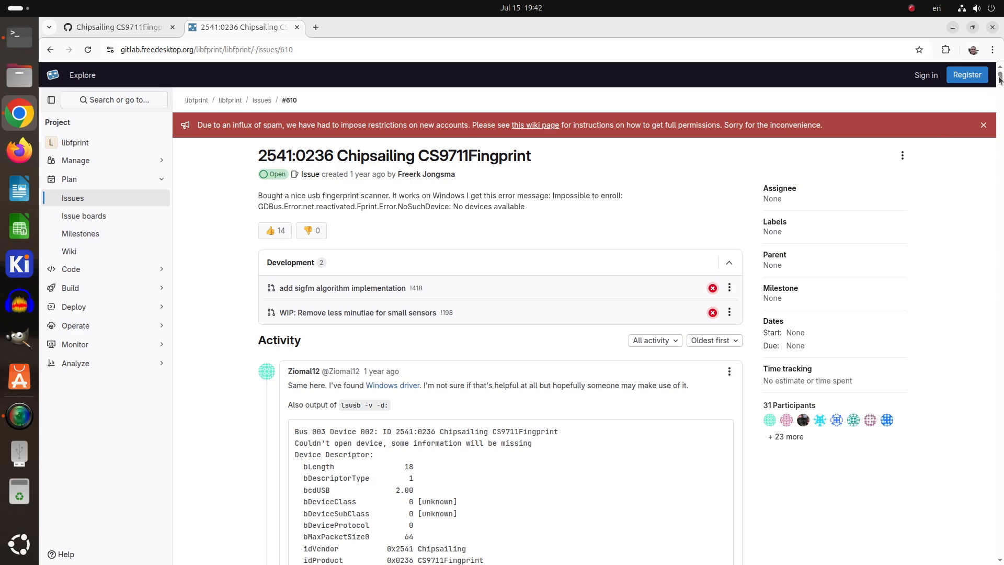
pyautogui.scroll(-3)
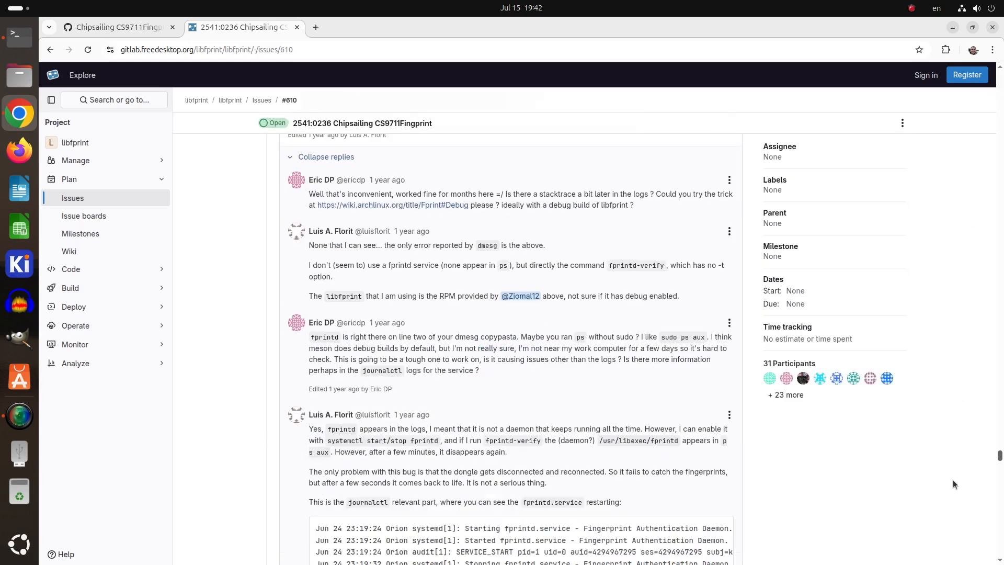
pyautogui.scroll(-3)
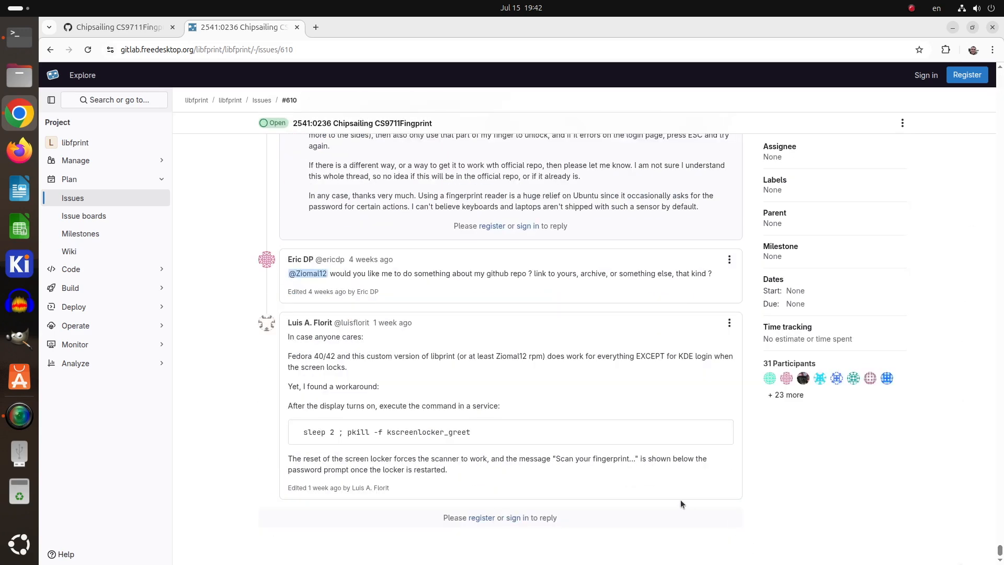
pyautogui.moveTo(442, 238)
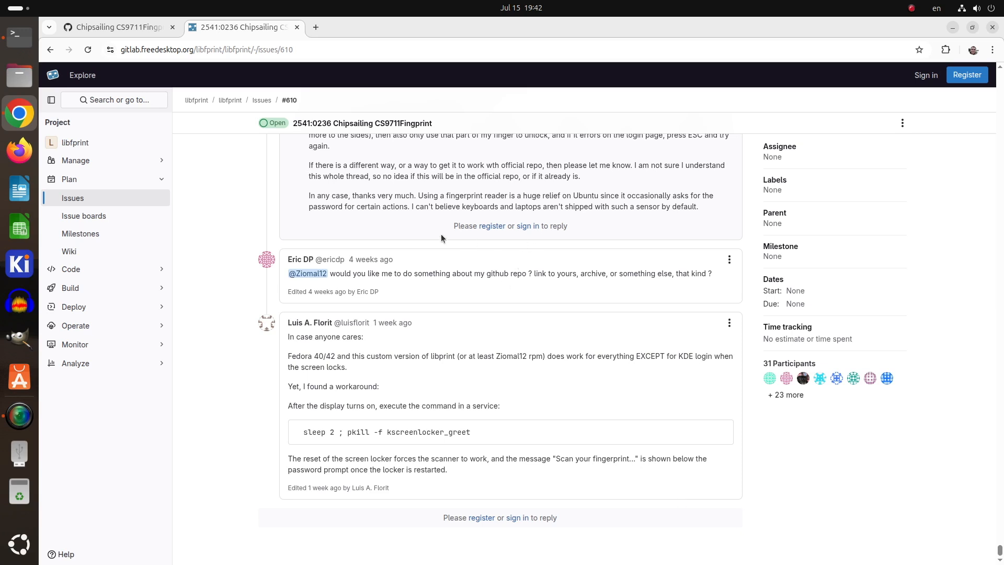
pyautogui.click(50, 49)
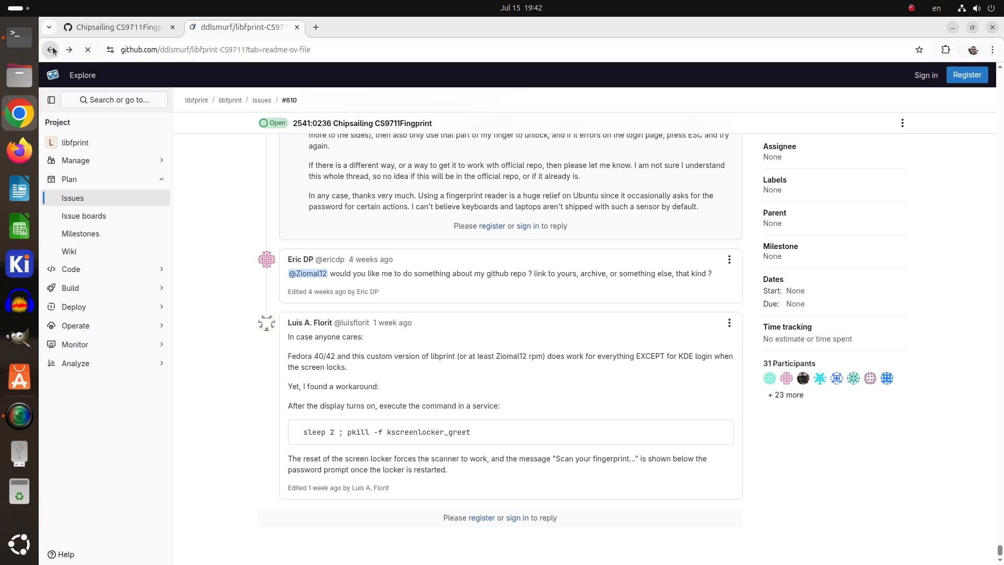
# Return to the fork's repository page and bring up a fresh terminal window.
pyautogui.click(51, 50)
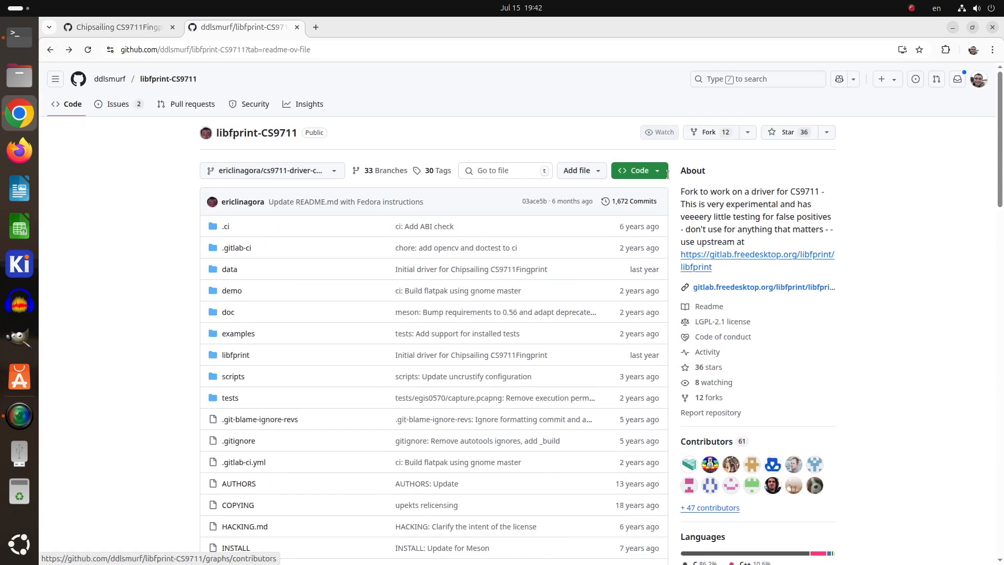
pyautogui.click(635, 171)
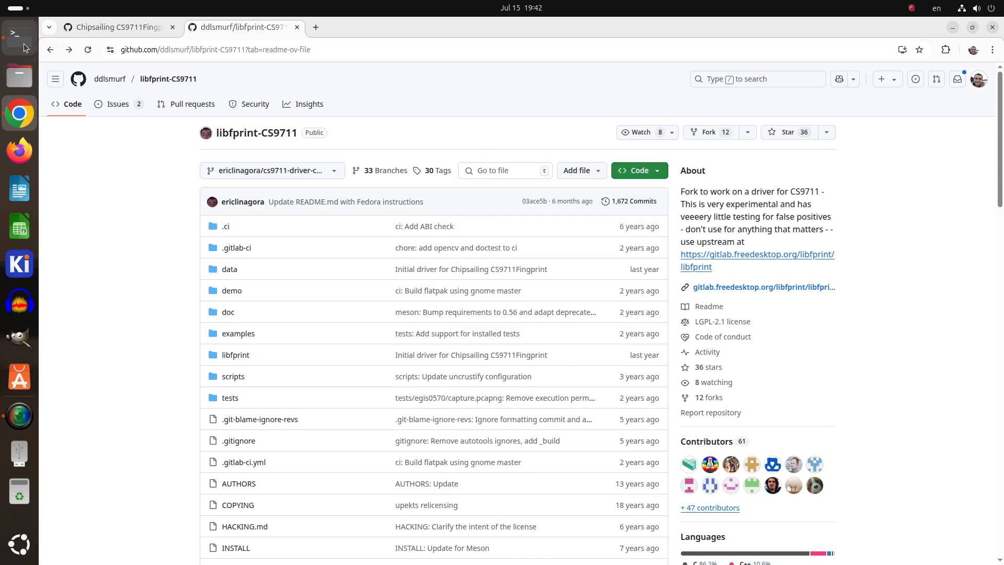
pyautogui.click(19, 33)
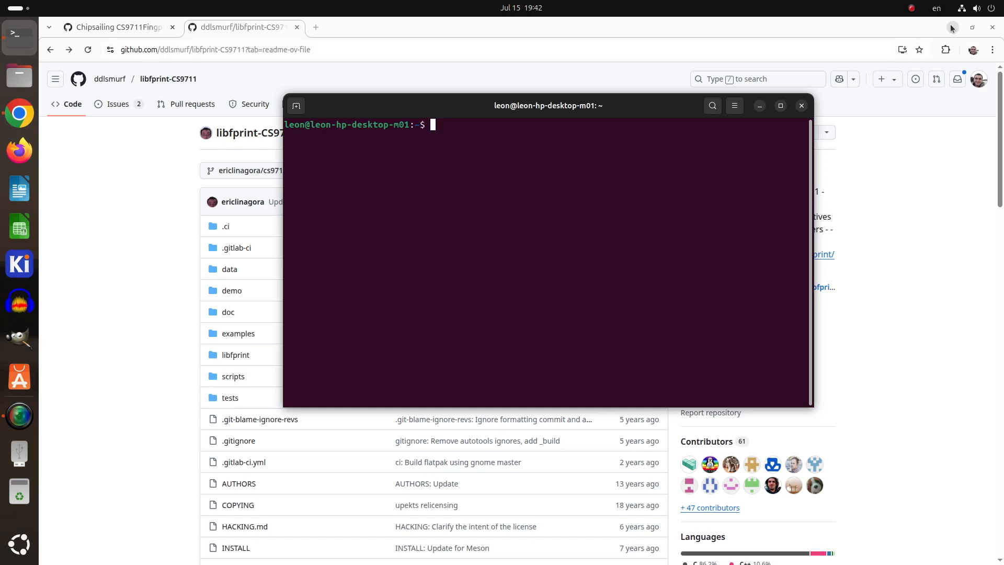
# Clone ddlsmurf/libfprint-CS9711 into ~/github, cd into it and list its files.
pyautogui.click(992, 27)
pyautogui.write('git')
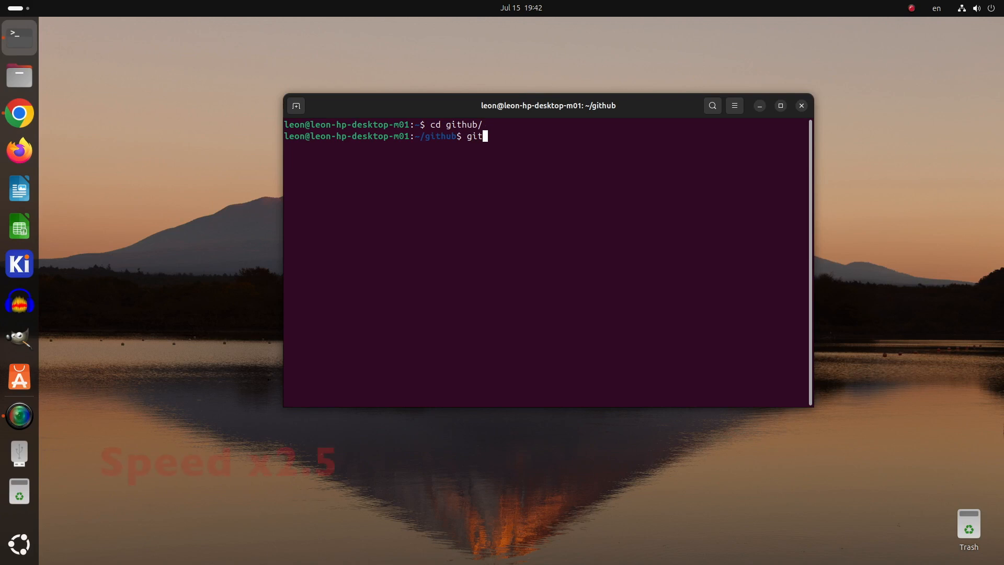
pyautogui.write('clone This fork of libfprint is a proposal for the Chipsailing CS97')
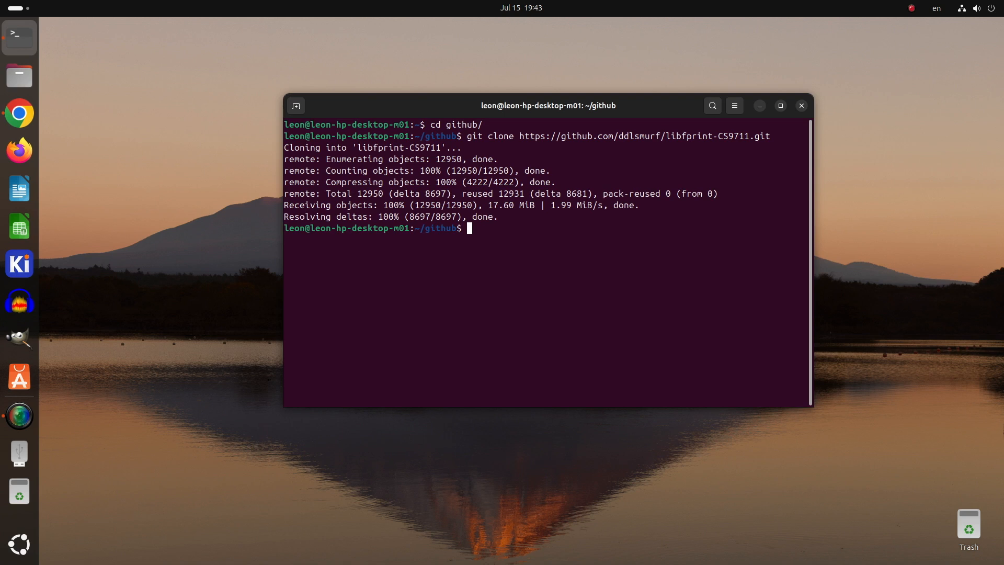
pyautogui.write('cd libfprint-CS9711/')
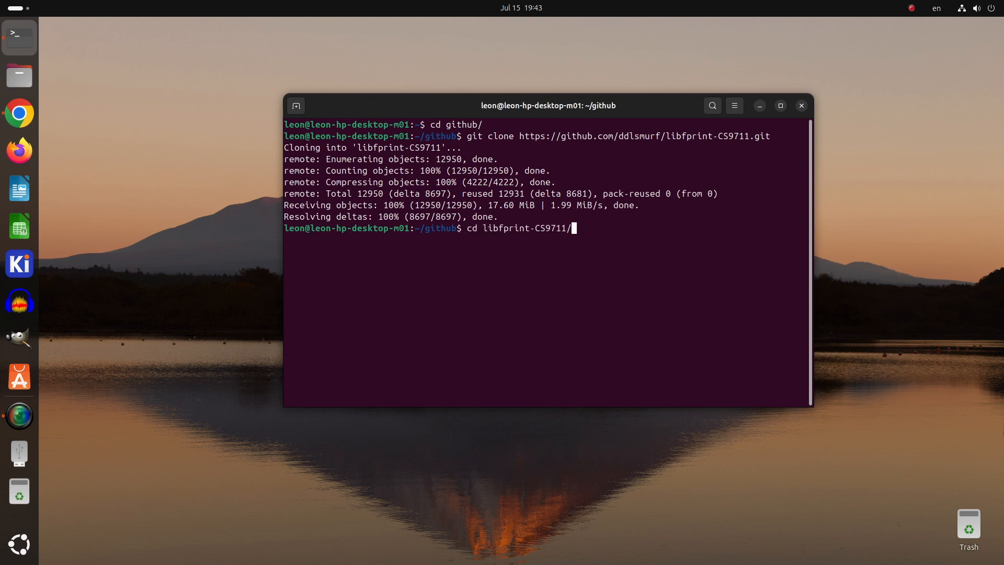
pyautogui.press('Return')
pyautogui.write('ls -l')
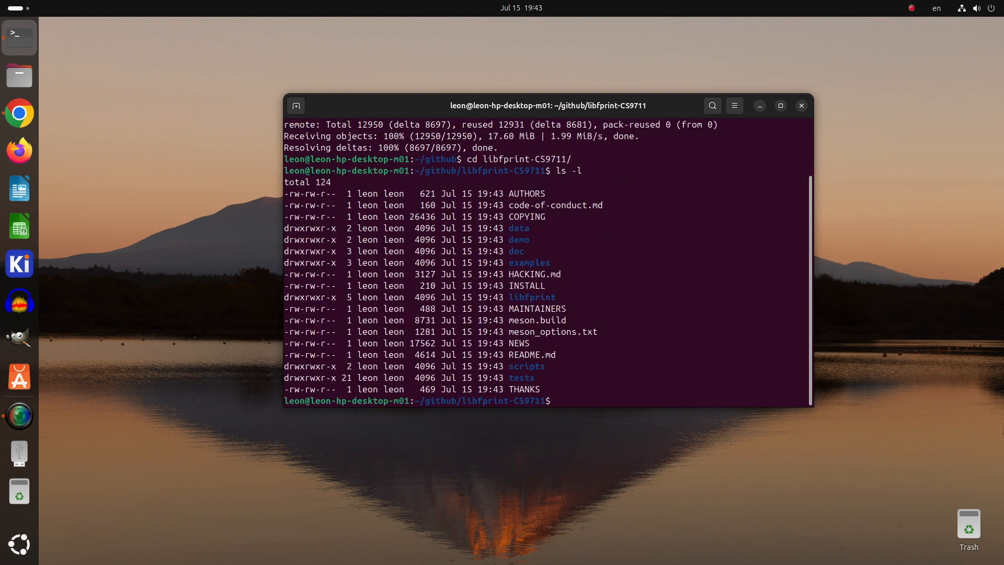
# Install the Ubuntu guide's apt build dependencies, all already newest, and start the meson command.
pyautogui.doubleClick(536, 320)
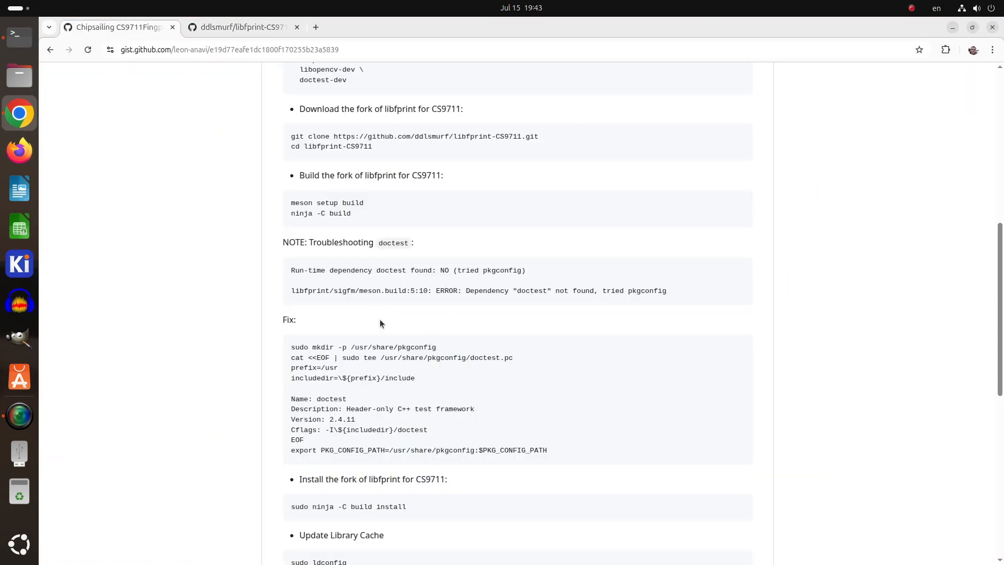
pyautogui.scroll(3)
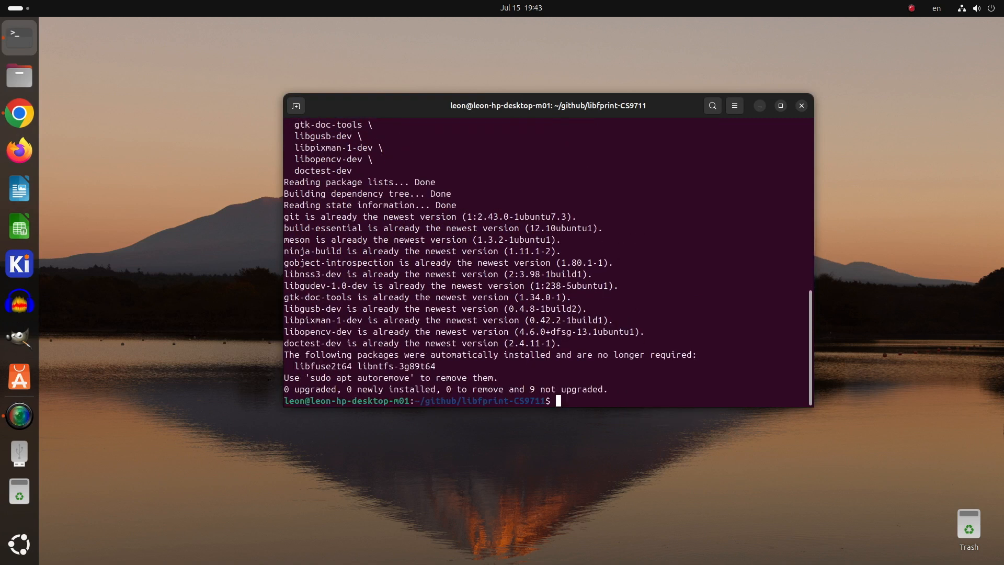
pyautogui.write('meson setup bui')
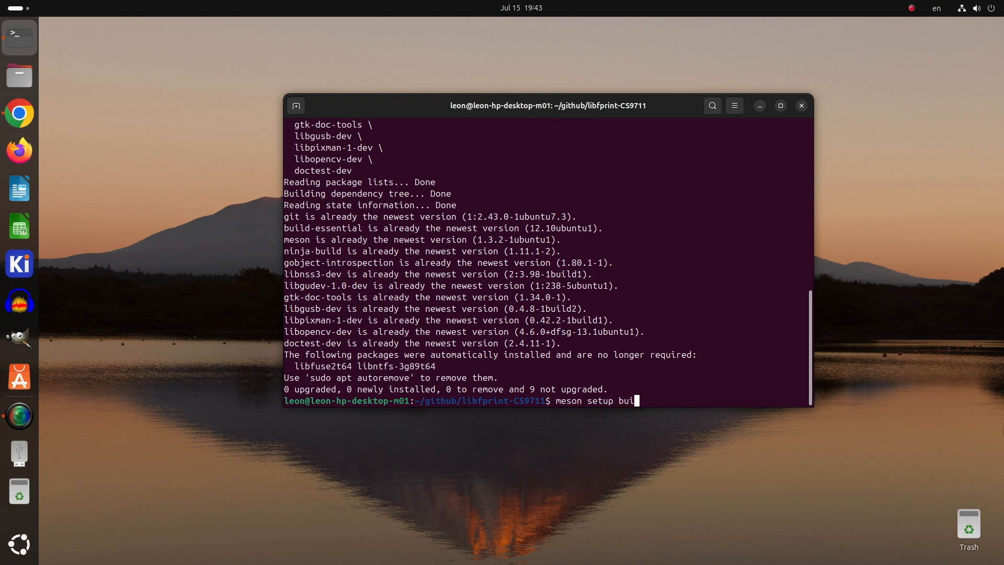
# Run meson setup build, then apply the doctest pkg-config workaround commands.
pyautogui.press('Return')
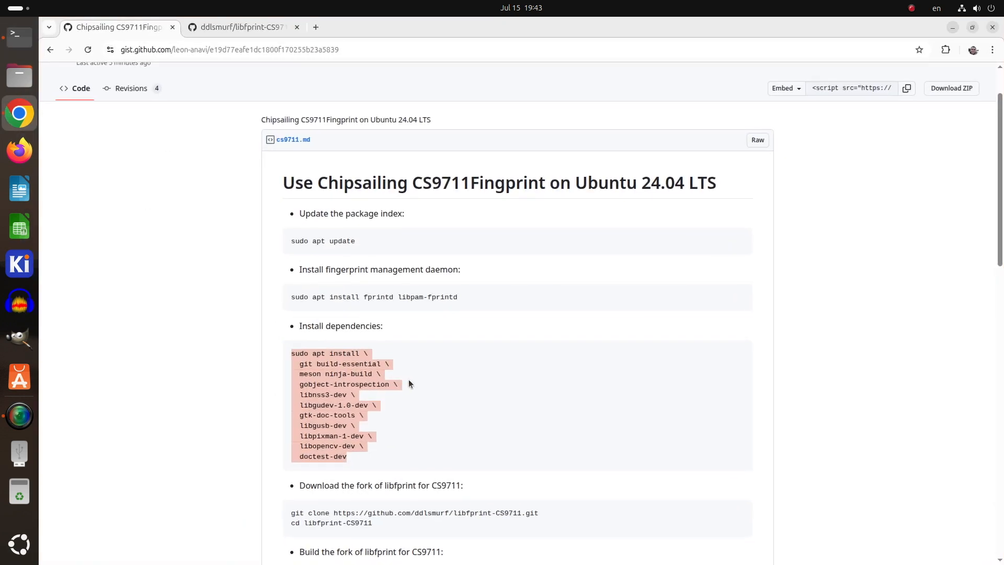
pyautogui.scroll(-3)
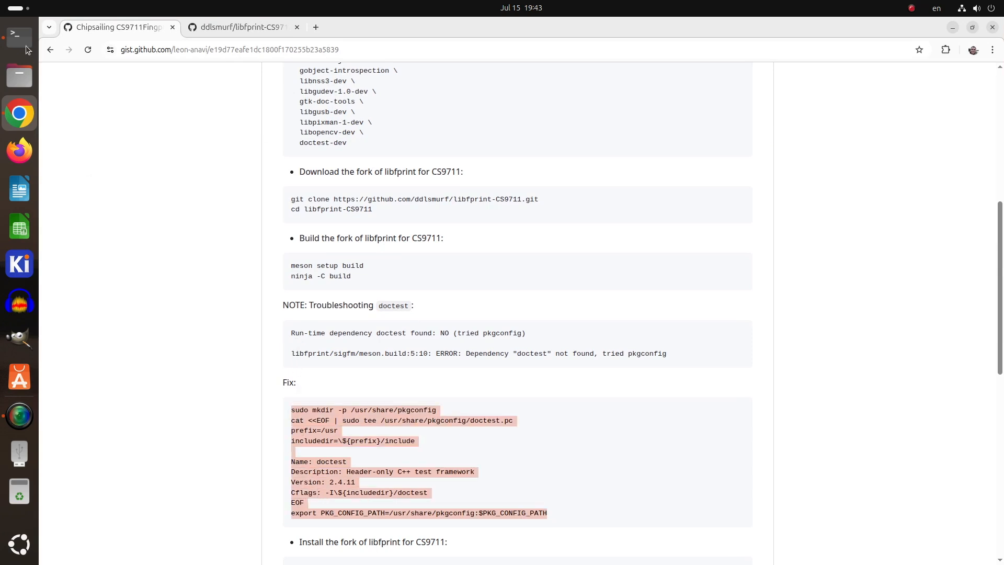
pyautogui.click(19, 34)
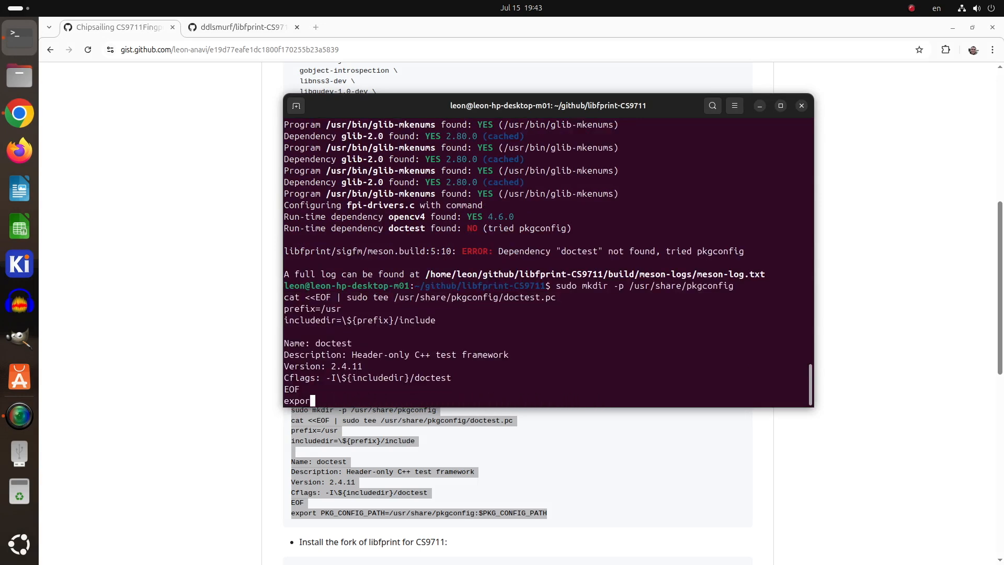
pyautogui.press('Return')
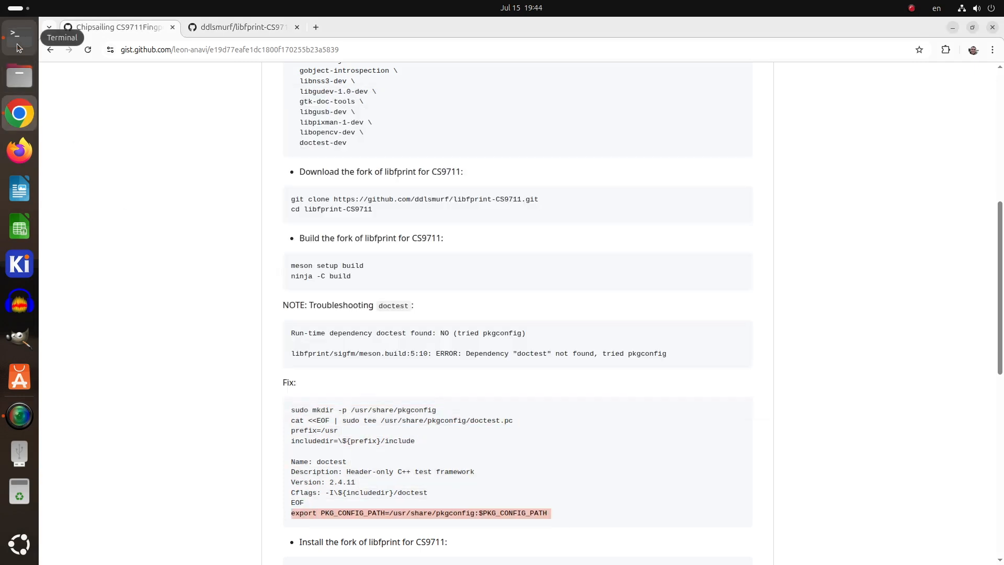
# Rerun meson setup build, now completing with cs9711 in the drivers list.
pyautogui.click(15, 33)
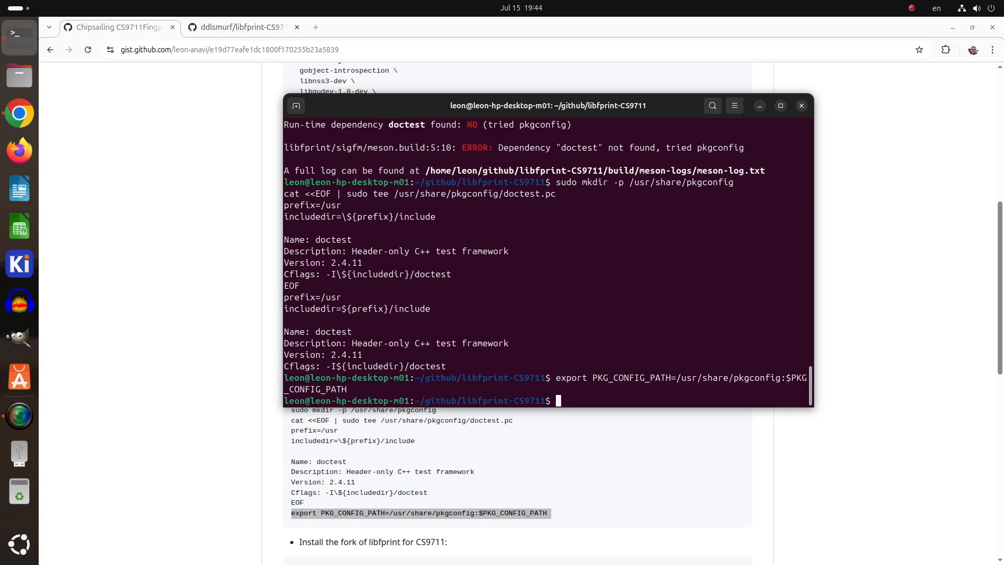
pyautogui.write('meson')
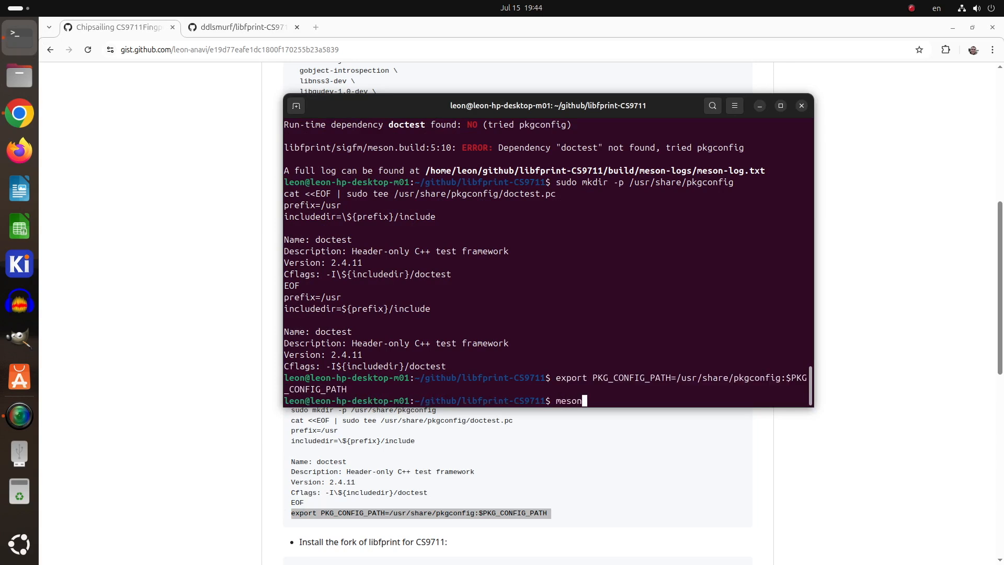
pyautogui.write('setup')
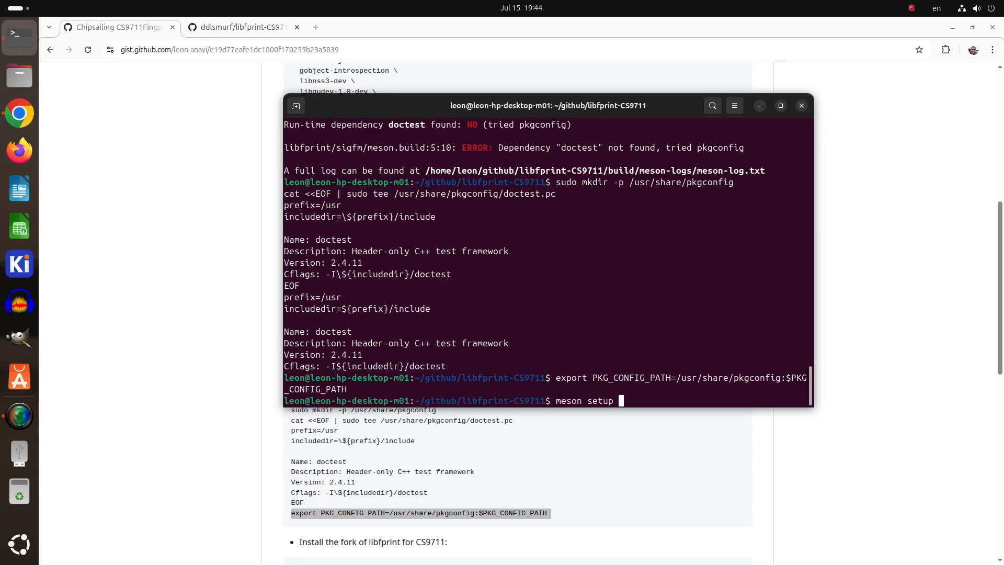
pyautogui.press('Return')
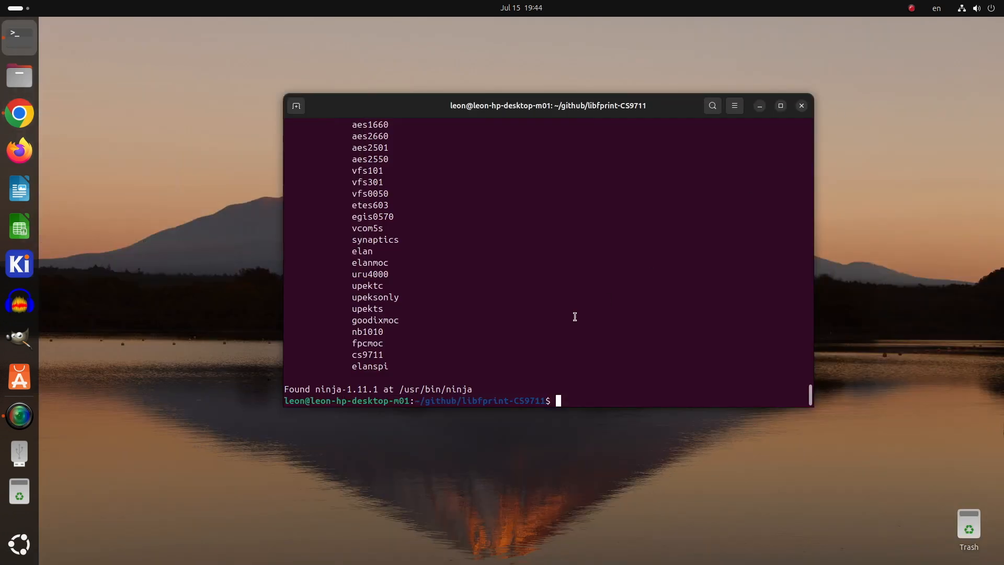
pyautogui.moveTo(555, 320)
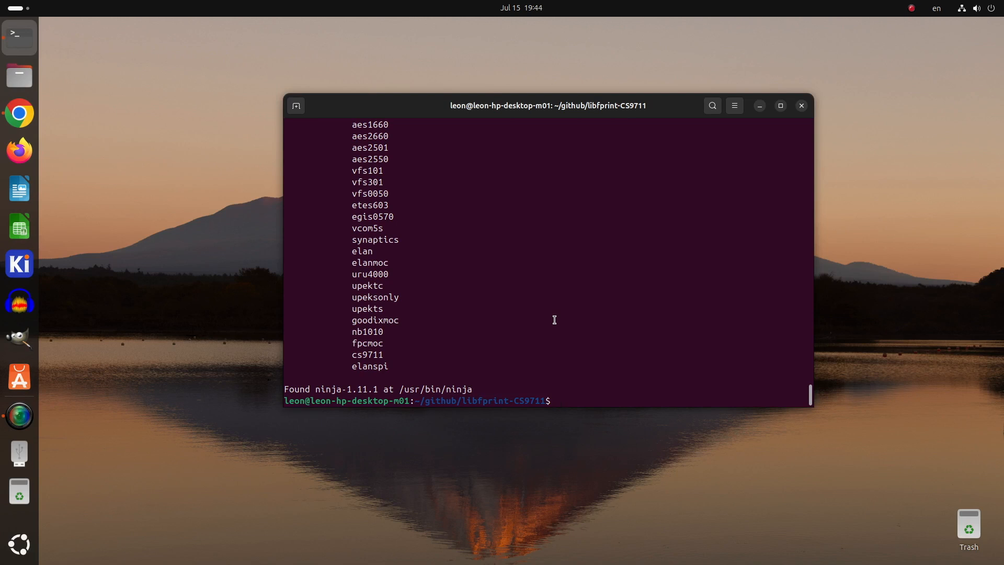
# Run ninja -C build to compile all 136 targets, then begin a sudo command.
pyautogui.write('ni')
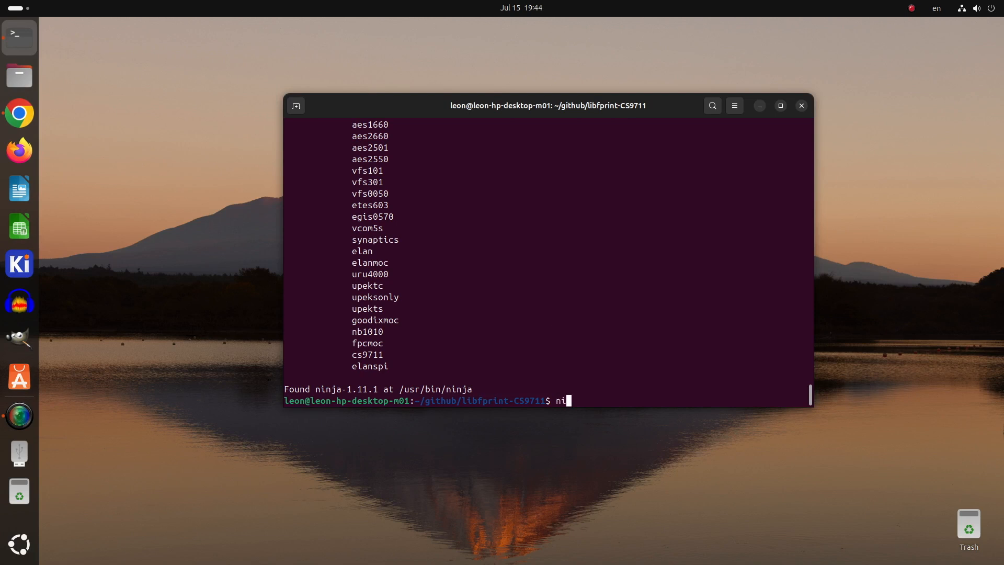
pyautogui.write('nja')
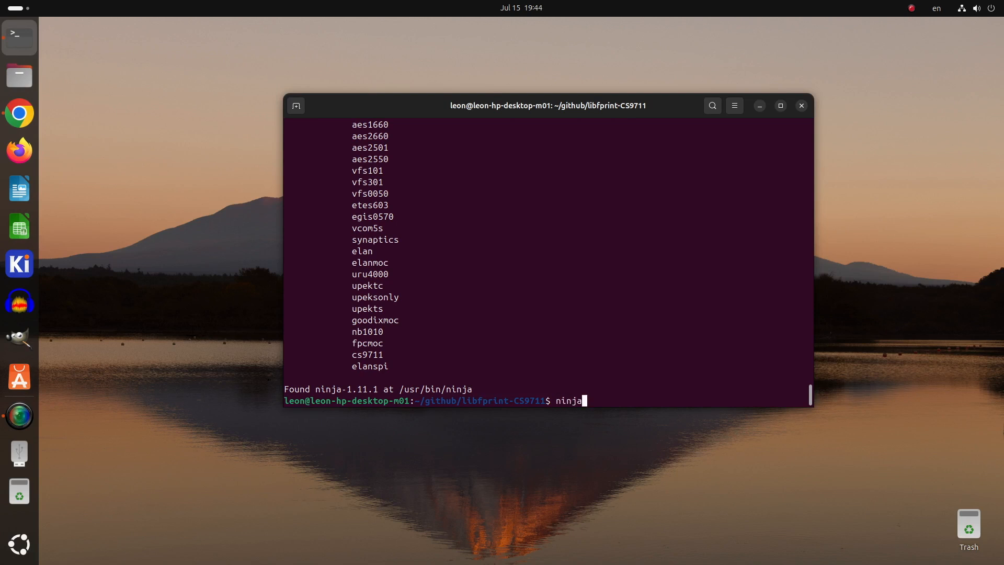
pyautogui.write('-C u')
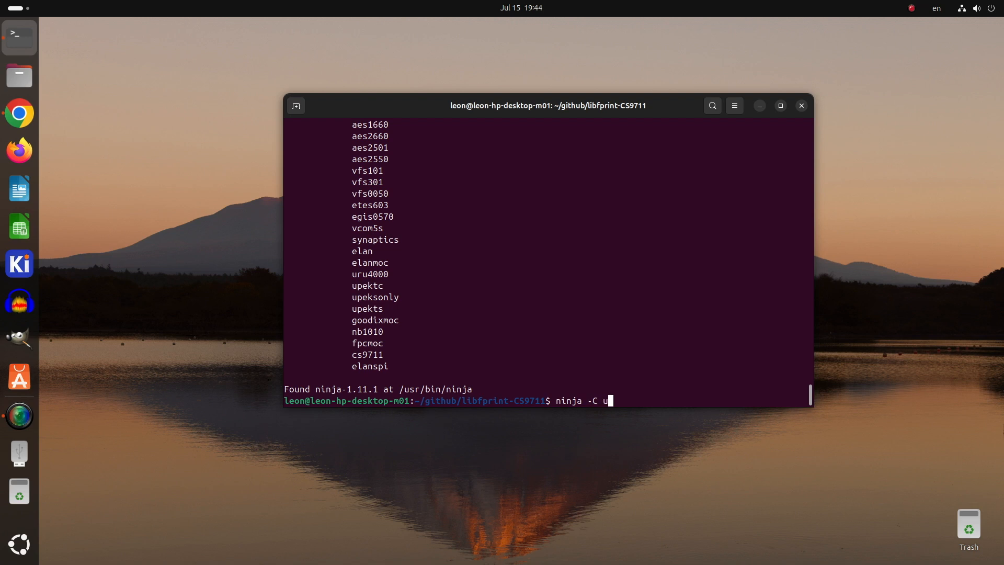
pyautogui.press('Return')
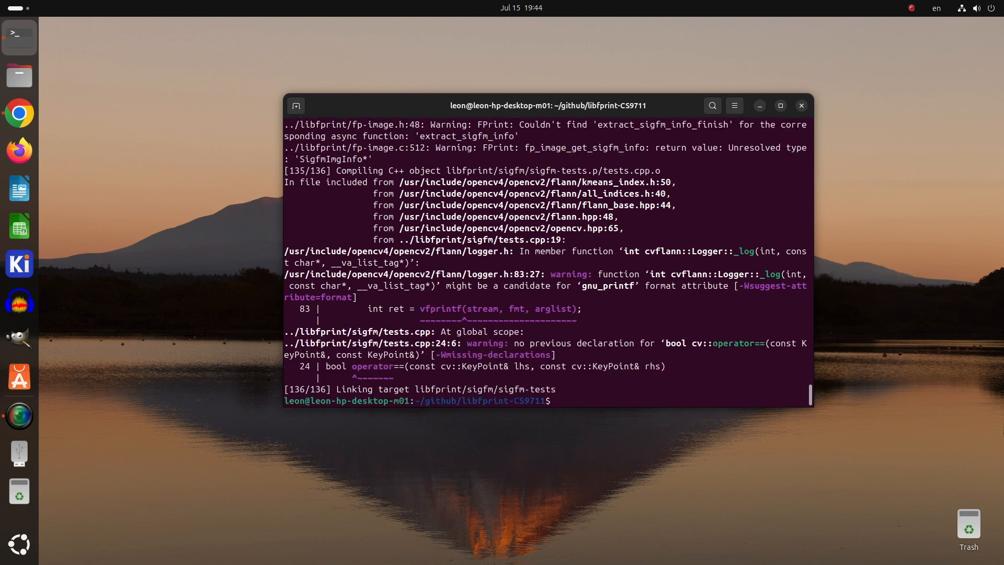
pyautogui.write('sudo')
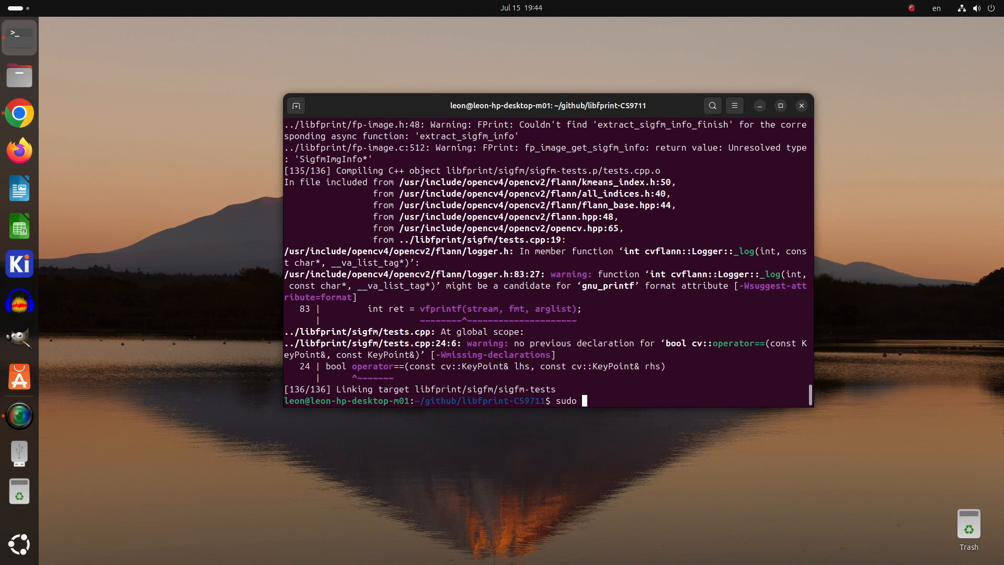
# Install the compiled library with sudo ninja -C build install.
pyautogui.write('nin')
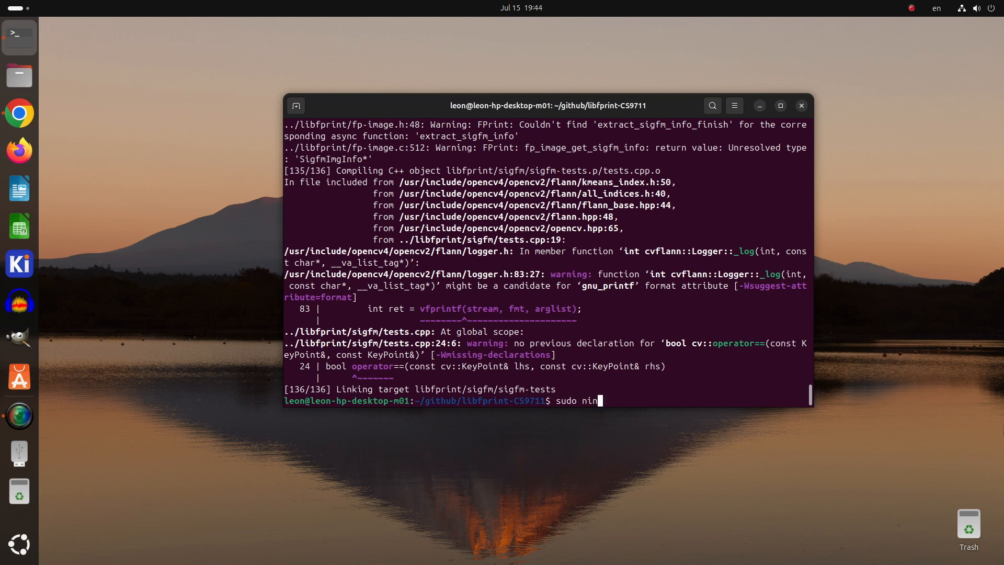
pyautogui.write('ja')
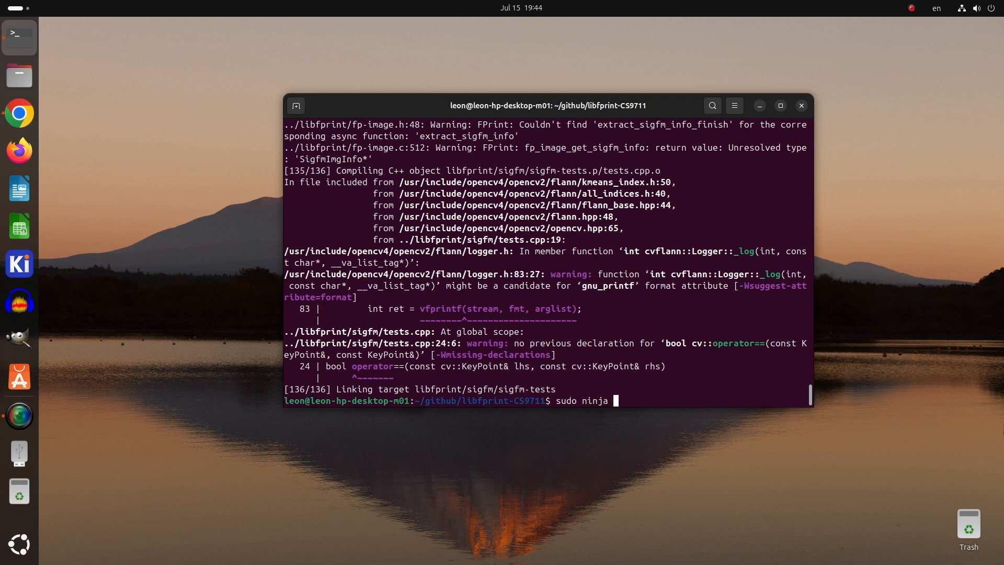
pyautogui.write('-')
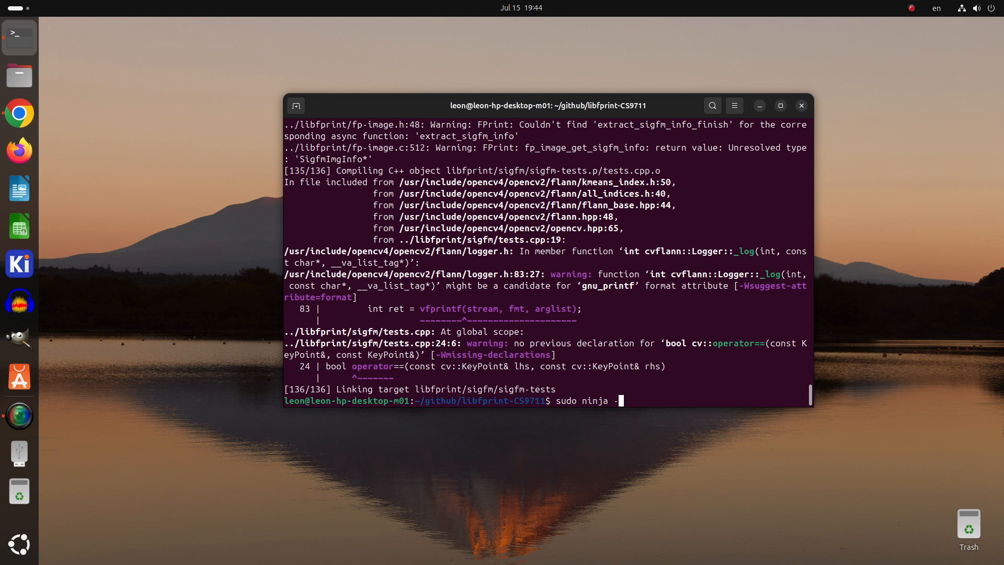
pyautogui.write('C build install')
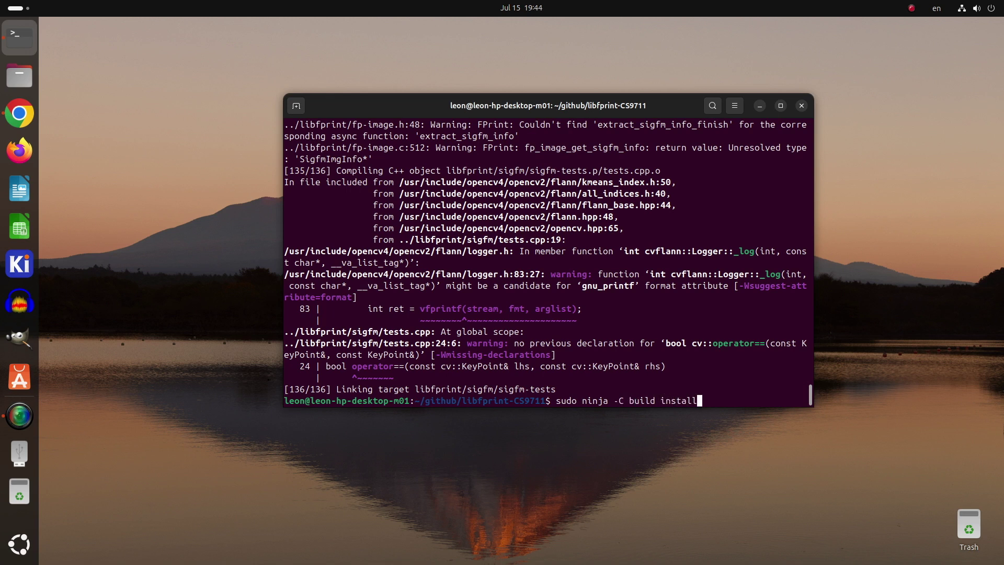
pyautogui.press('Return')
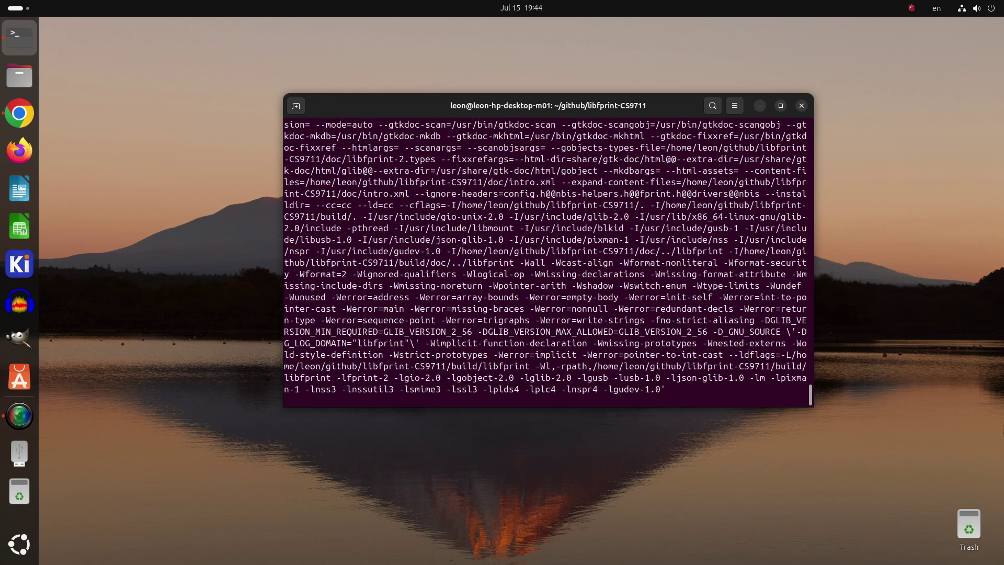
pyautogui.press('Return')
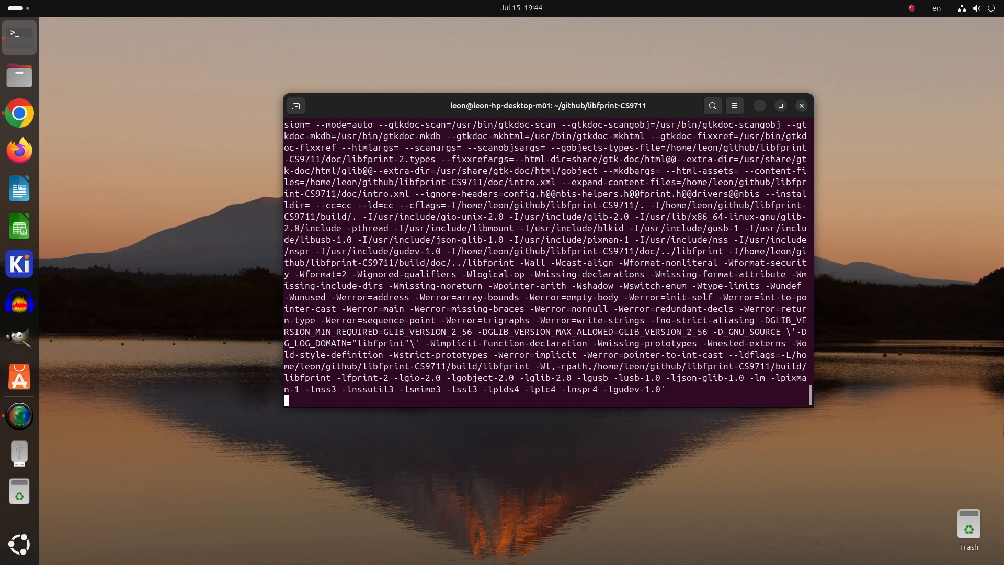
# Refresh the shared library cache with sudo ldconfig and restart the fprintd service.
pyautogui.write('sud')
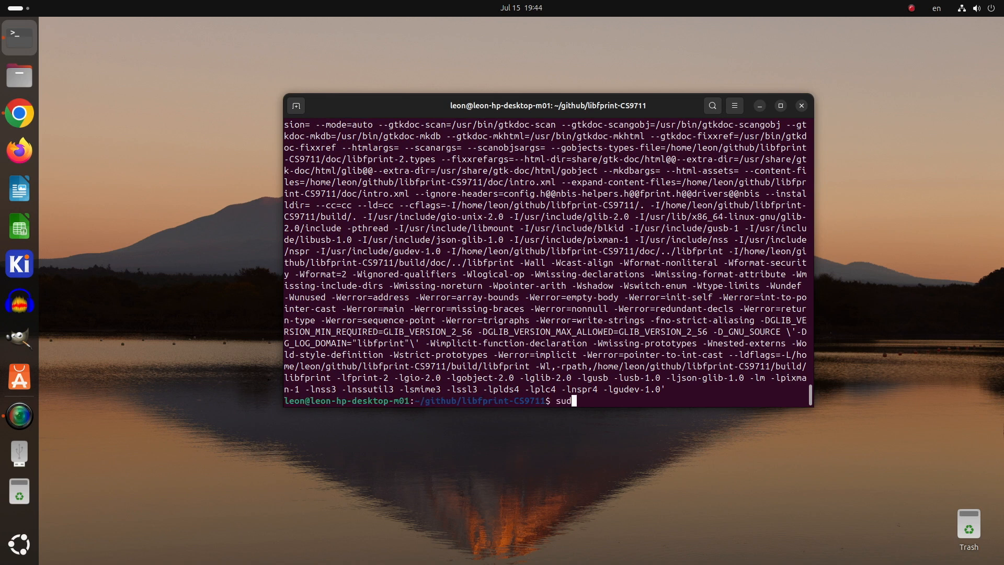
pyautogui.write('o ldc')
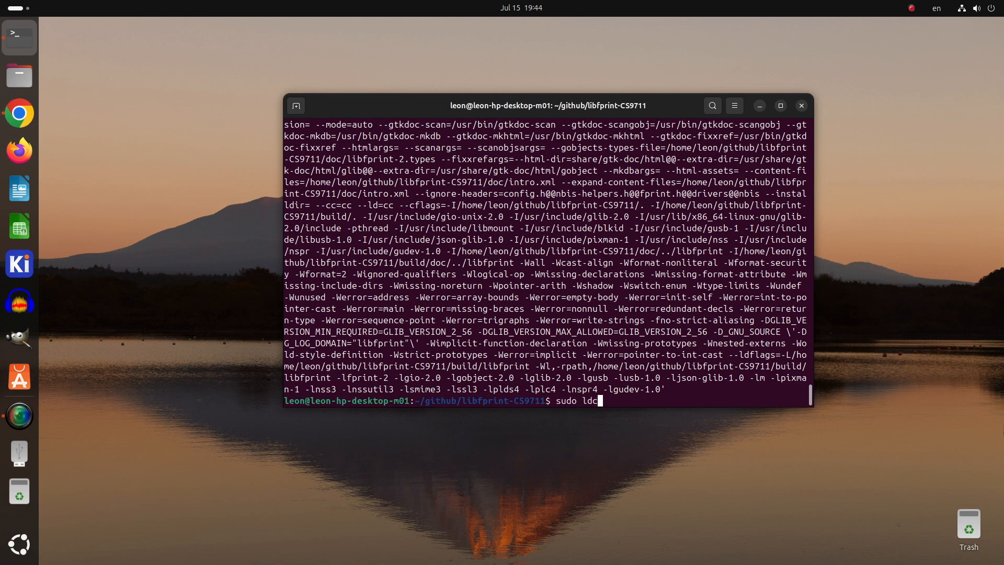
pyautogui.press('Return')
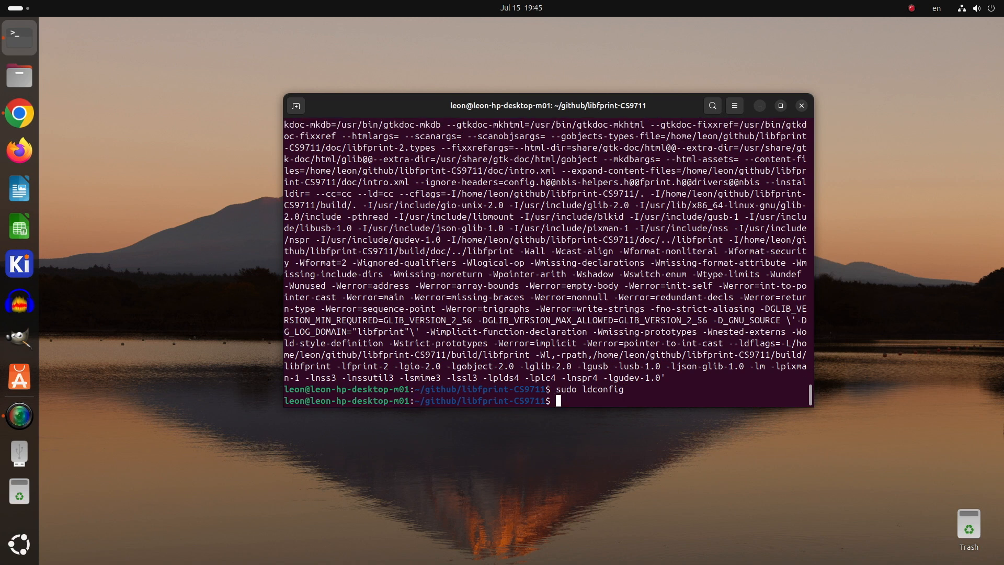
pyautogui.write('systemc')
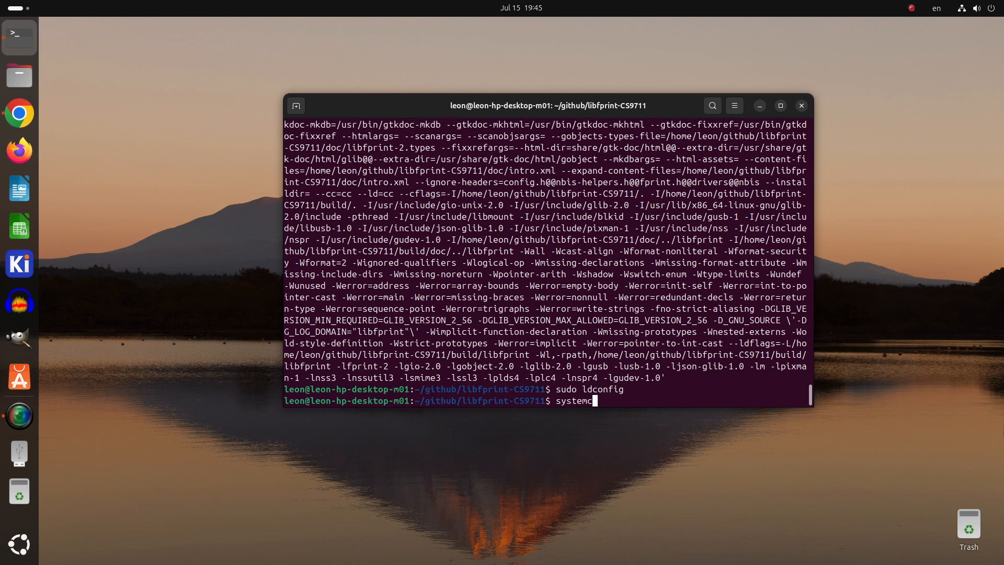
pyautogui.write('tl restart')
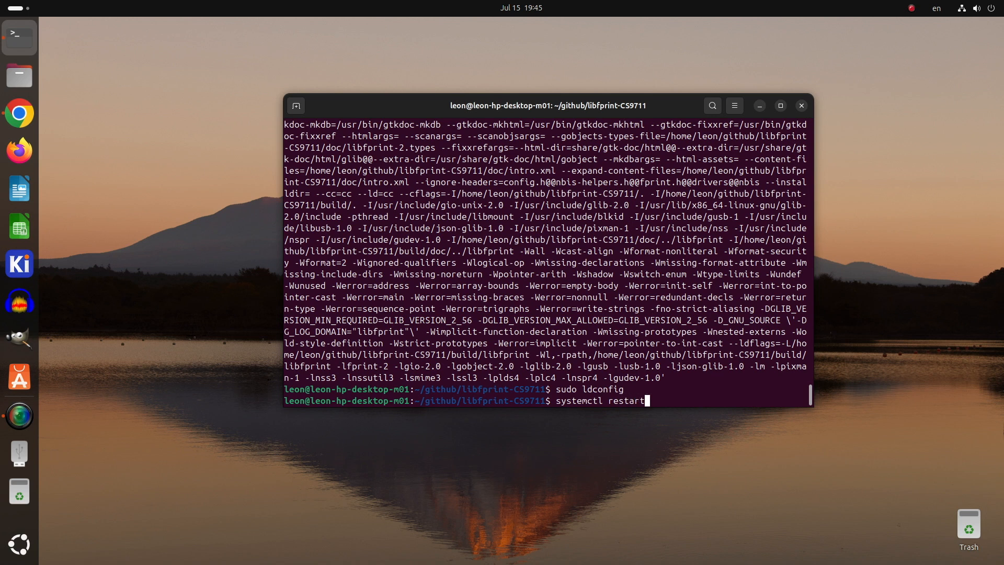
pyautogui.write('fprintd')
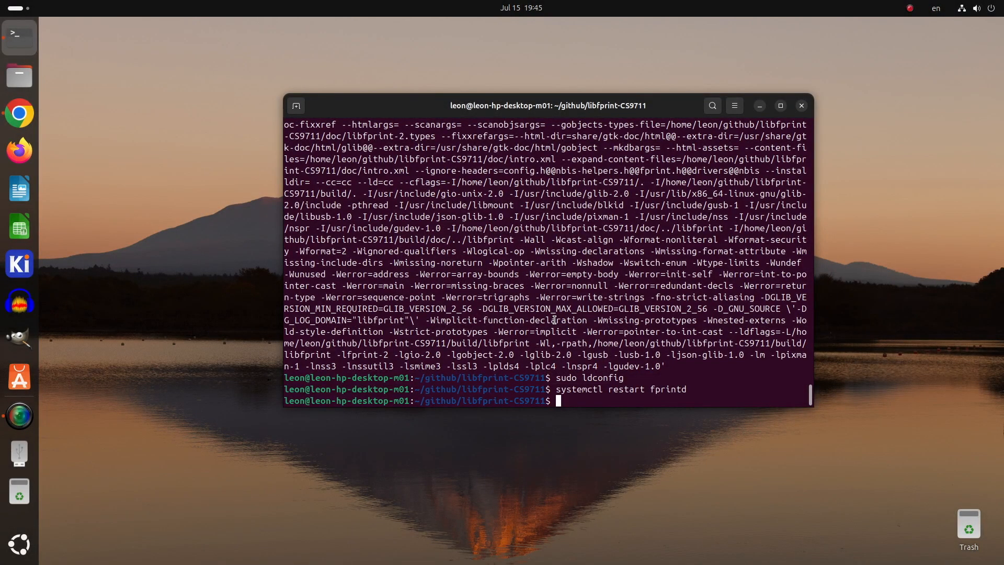
pyautogui.write('fprintd-')
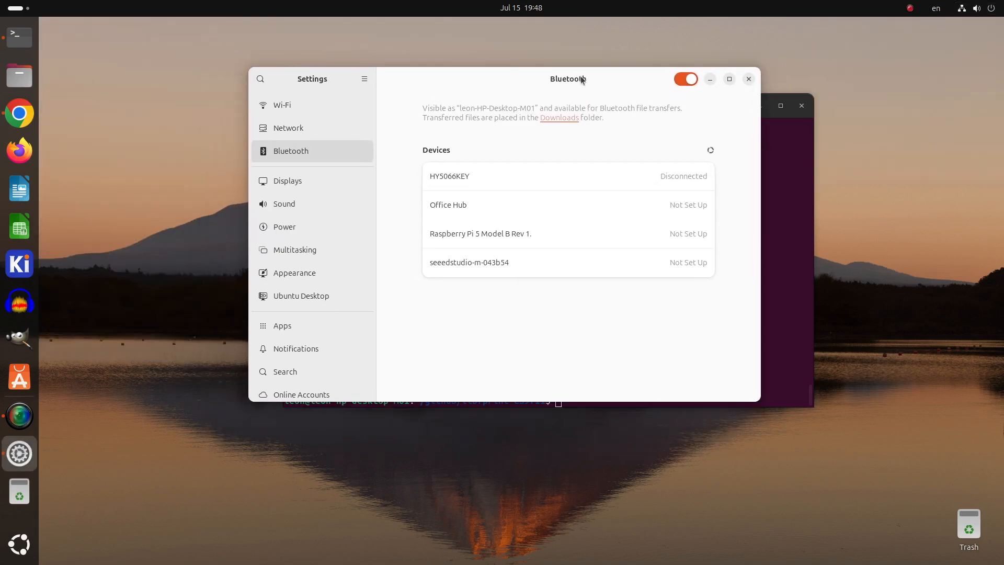
# Enroll the right index finger under Users > Fingerprint Login, authorizing with the password.
pyautogui.scroll(-3)
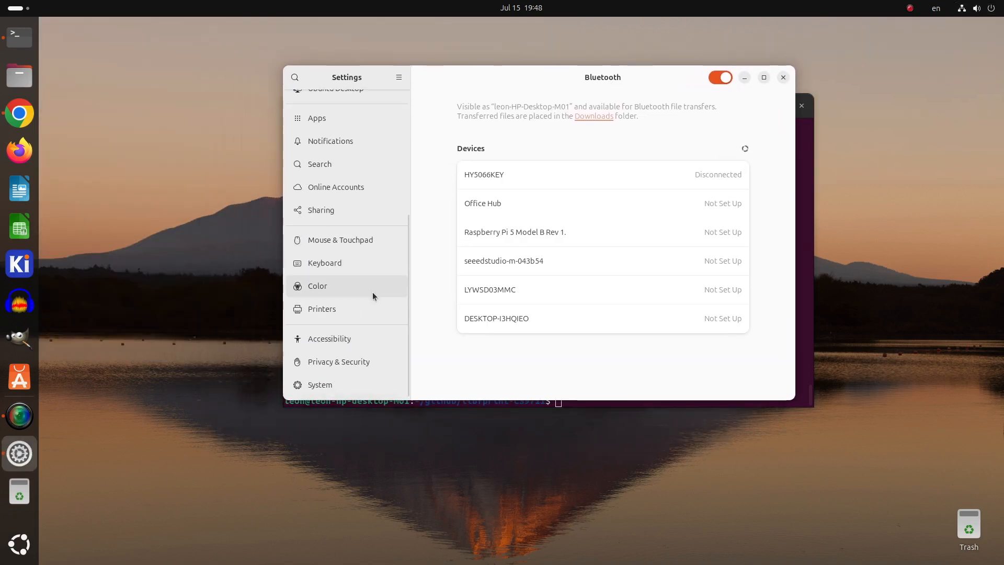
pyautogui.click(321, 384)
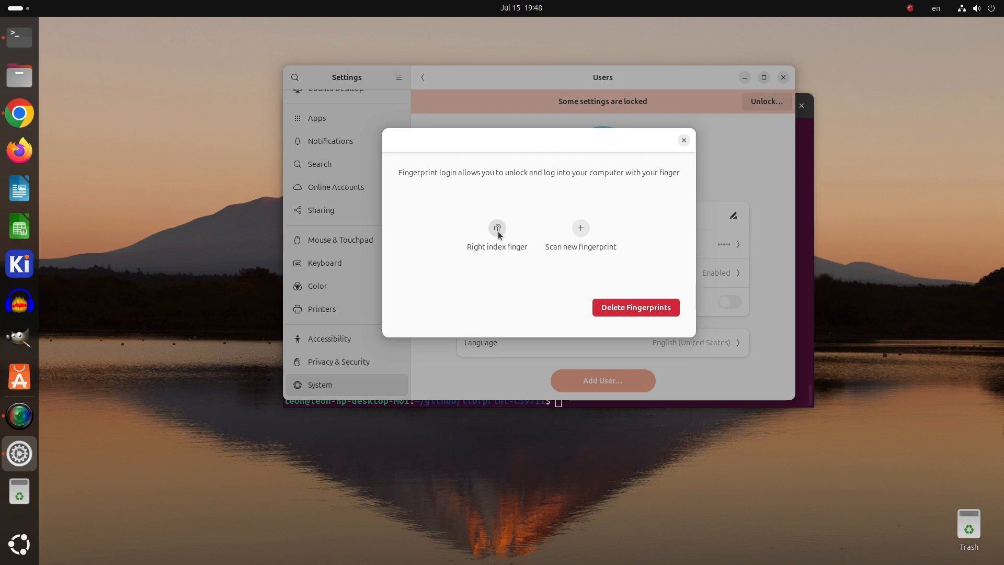
pyautogui.click(635, 308)
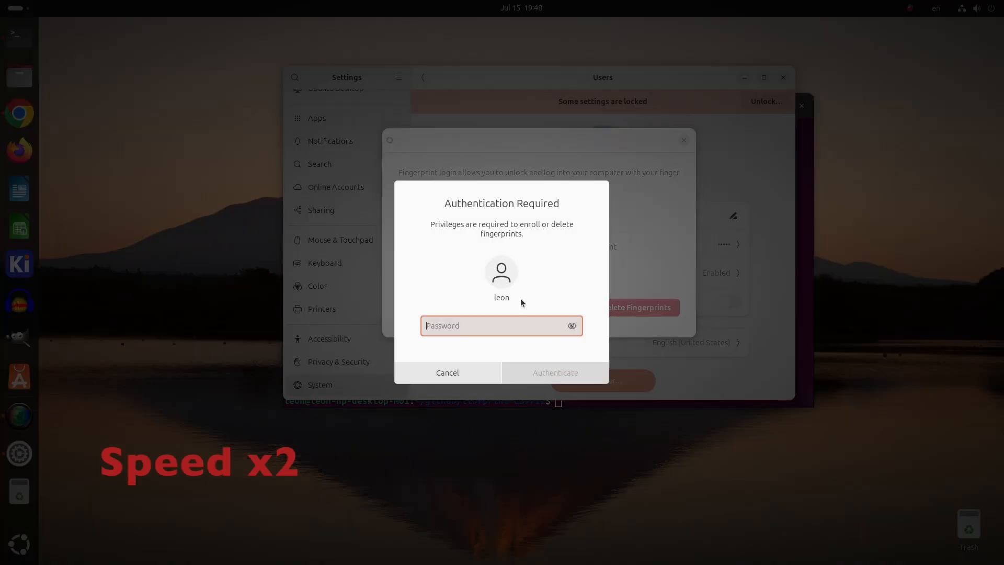
pyautogui.click(554, 373)
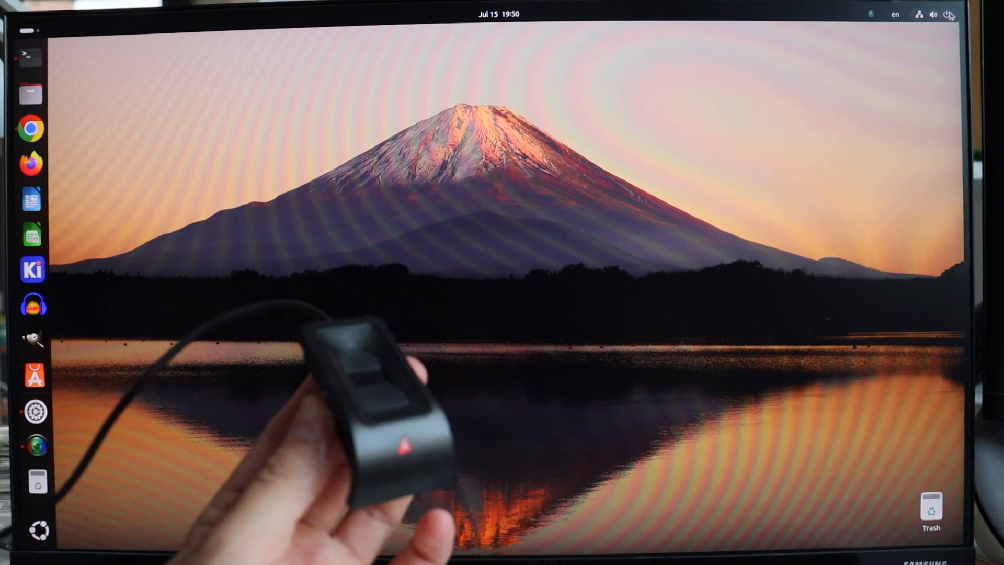
# Choose Log Out from the system menu's power options for user leon.
pyautogui.click(948, 14)
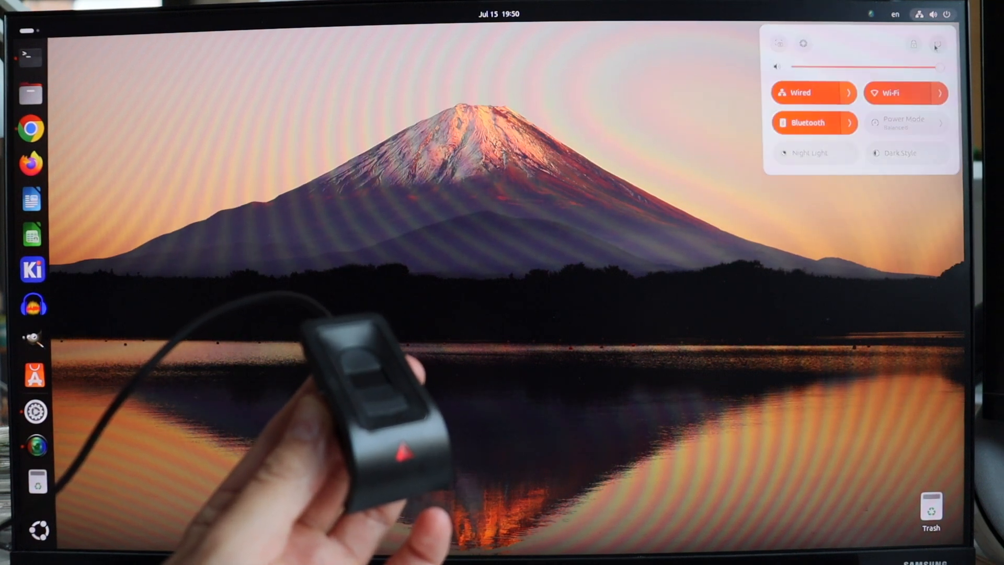
pyautogui.click(938, 43)
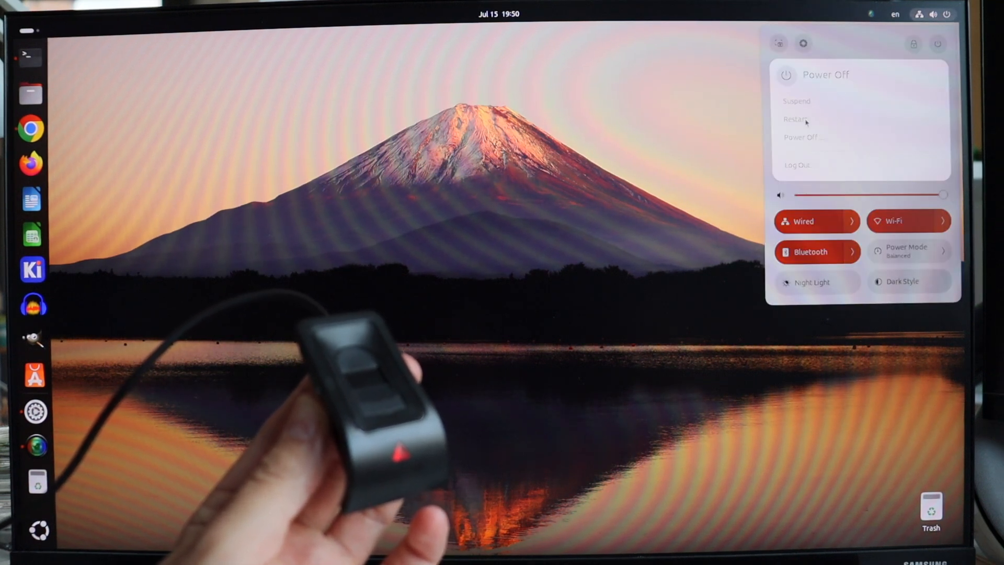
pyautogui.click(796, 164)
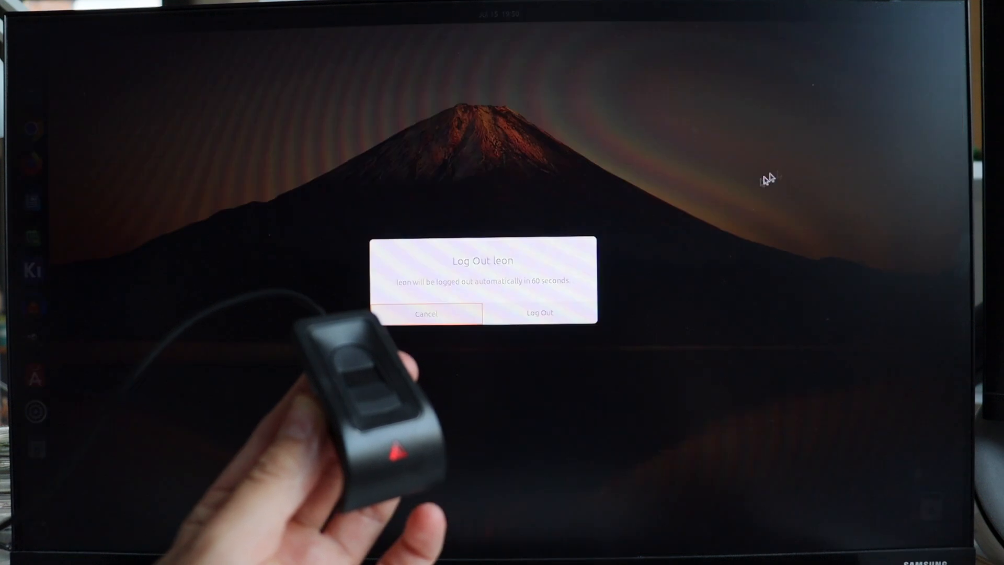